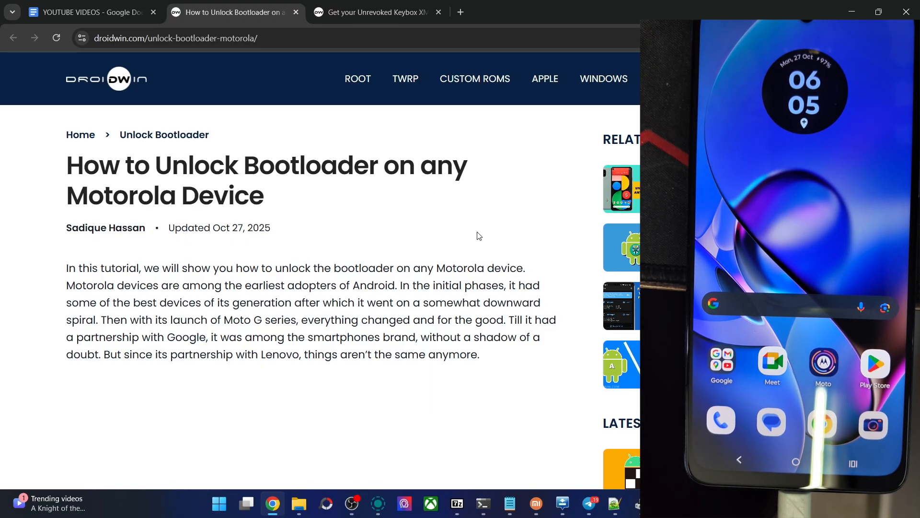
- Scroll the droidwin article past the prerequisites to 'Steps to Unlock Bootloader on Motorola Devices'
scroll(down, 3)
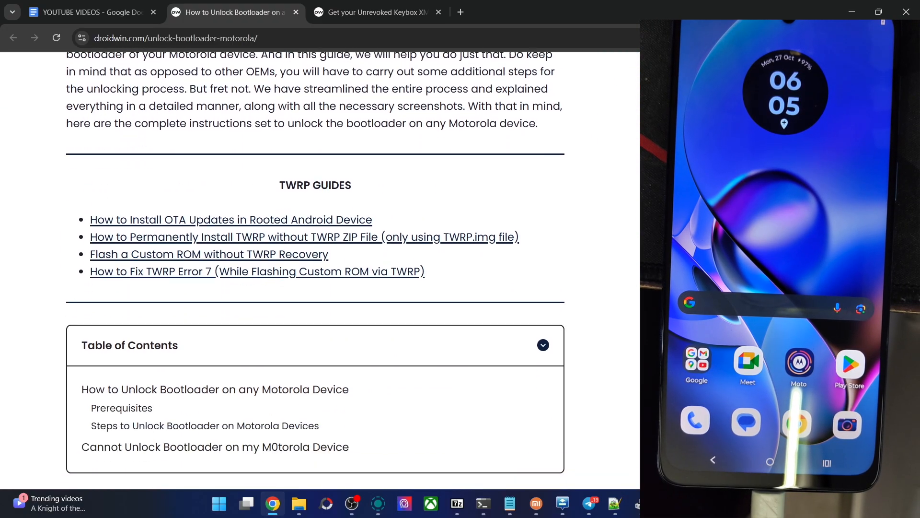
scroll(down, 3)
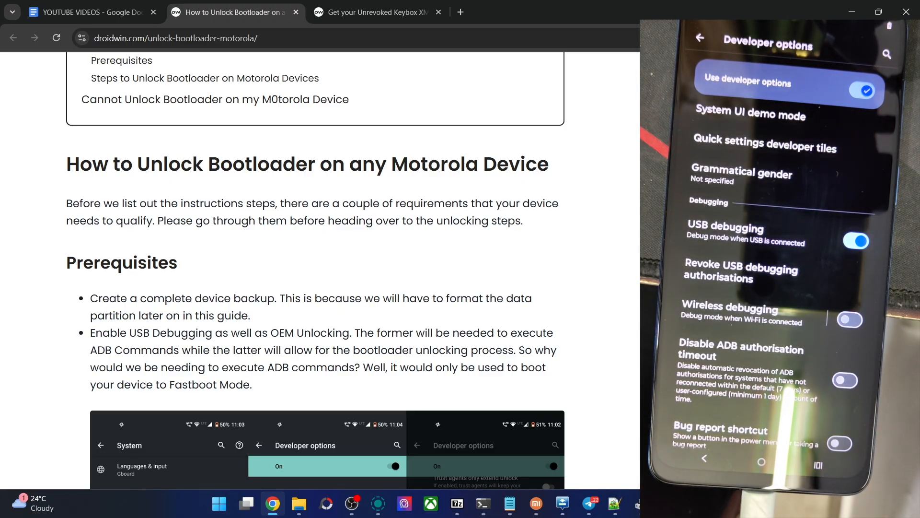
scroll(down, 3)
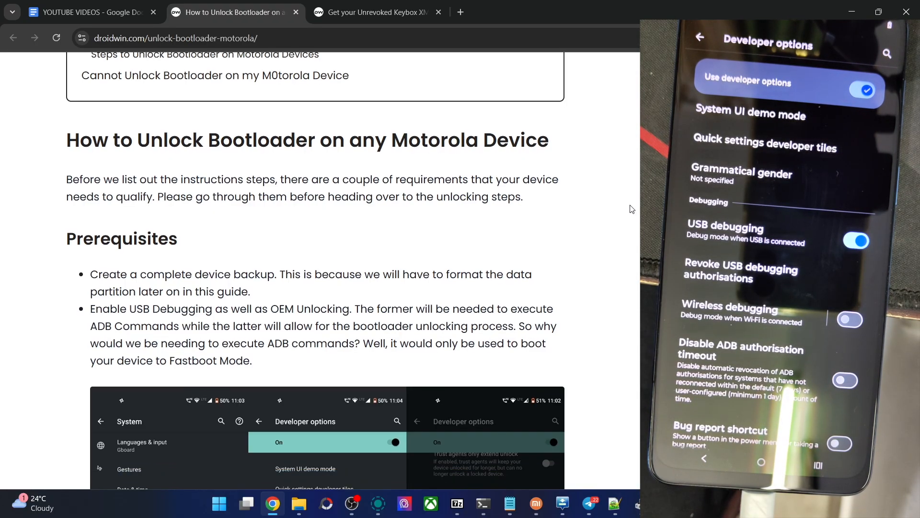
scroll(down, 3)
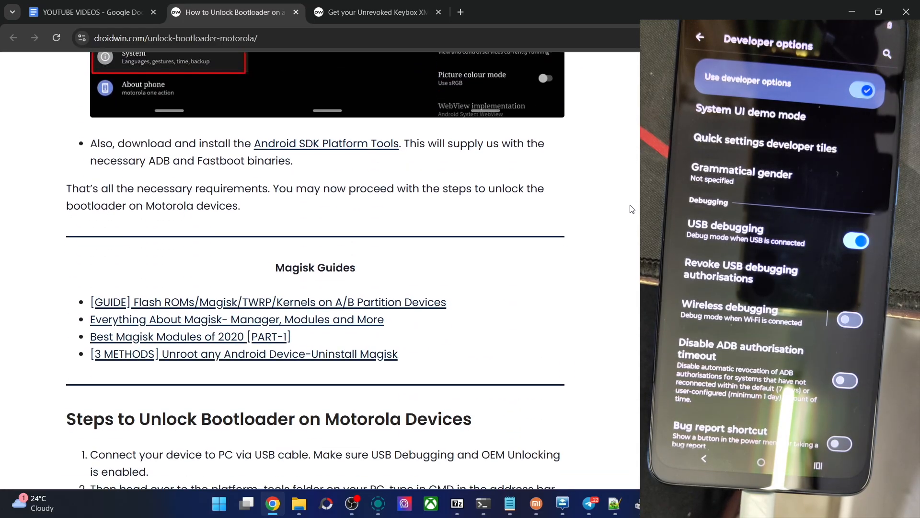
scroll(down, 3)
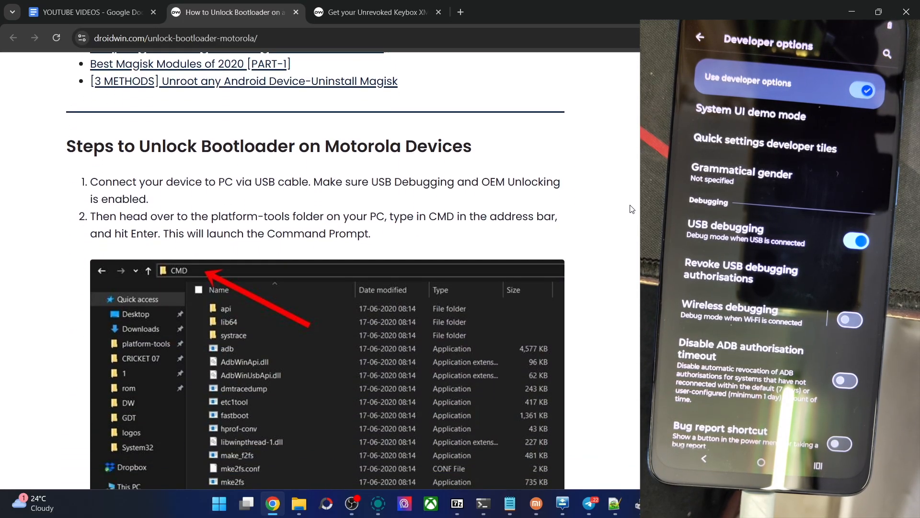
scroll(down, 3)
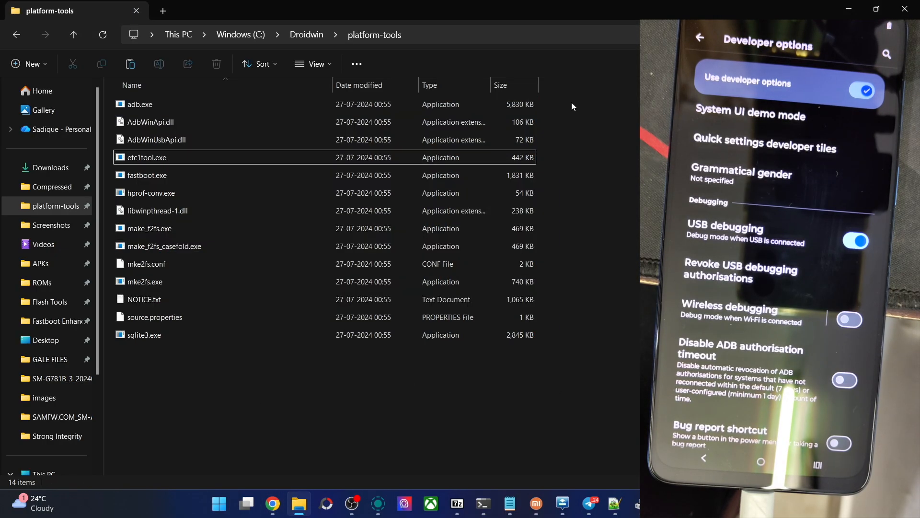
- Open Command Prompt in platform-tools via cmd in the address bar and run adb devices
text(cmd)
text(adb devices)
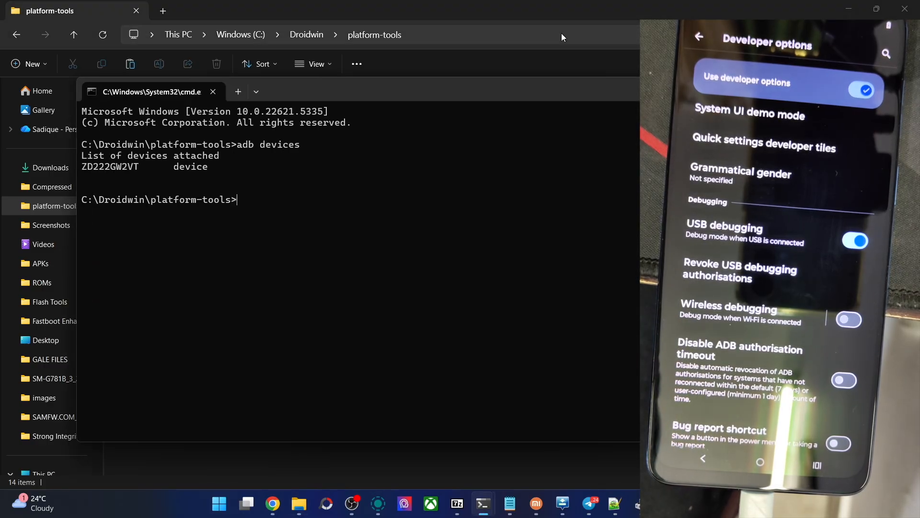
mouse_move(138, 164)
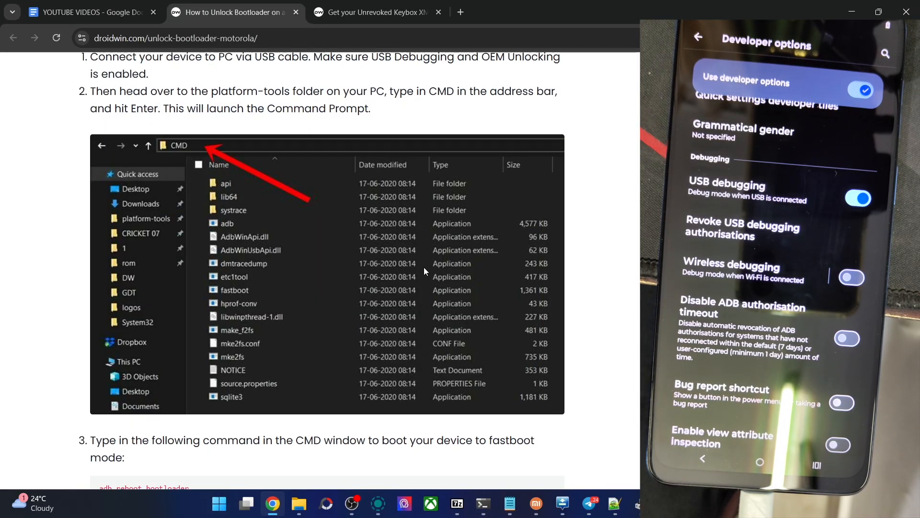
- Reboot the phone with adb reboot bootloader, then run fastboot devices twice
scroll(down, 3)
text(a)
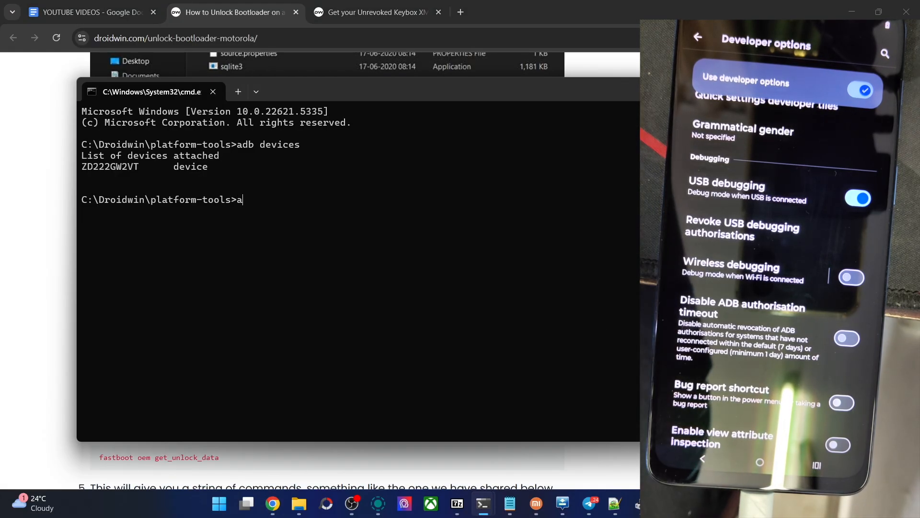
text(db reboot bootloader)
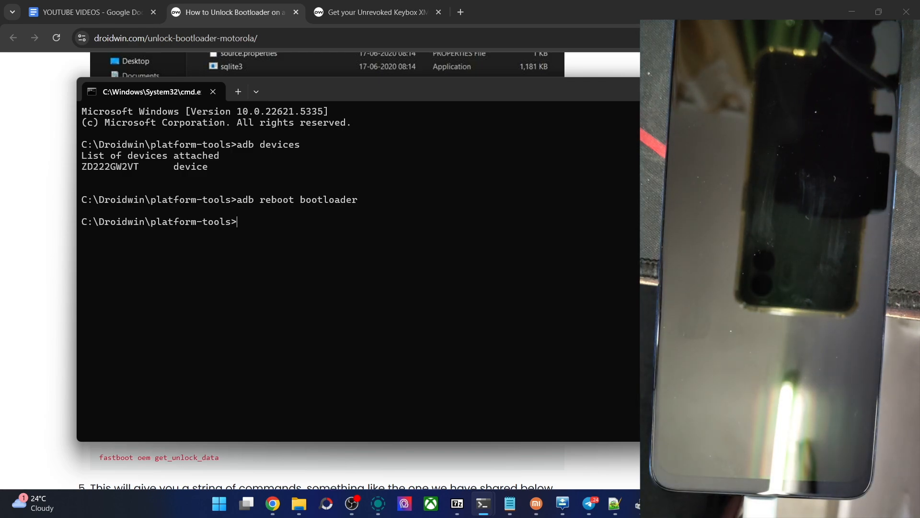
text(f)
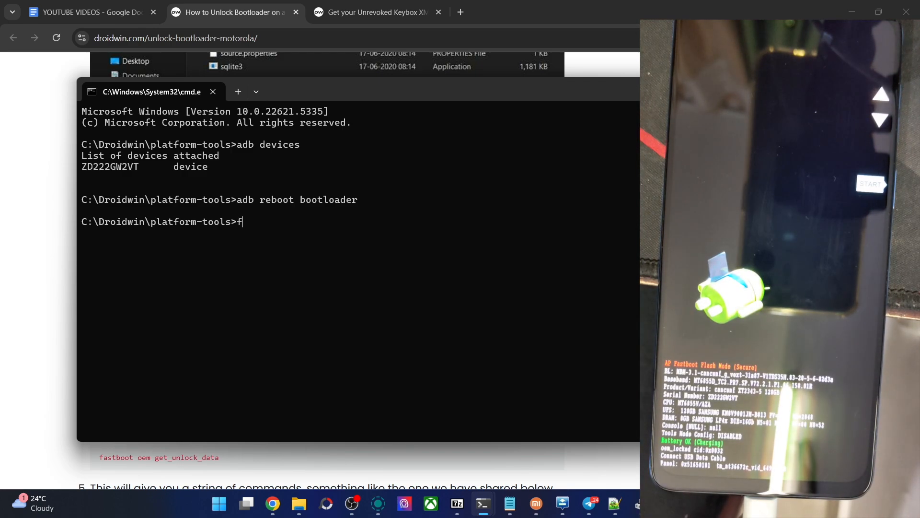
text(astb)
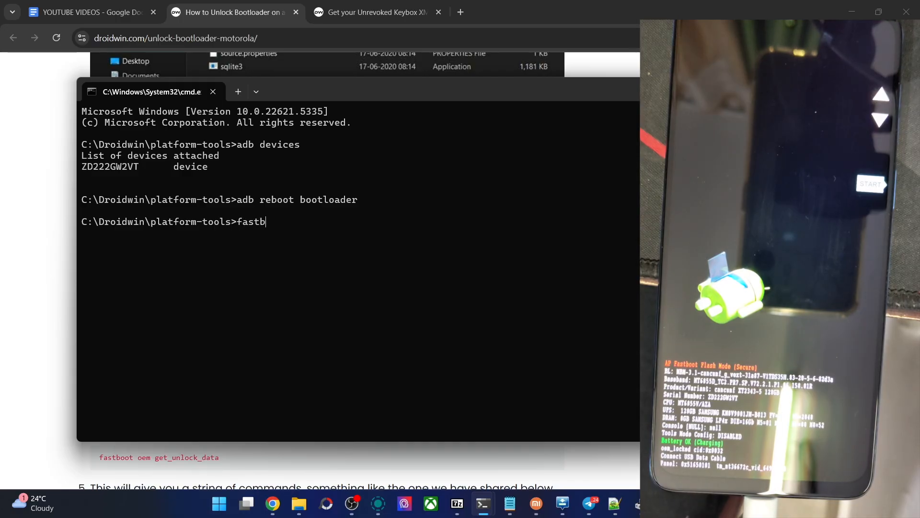
text(oot devices)
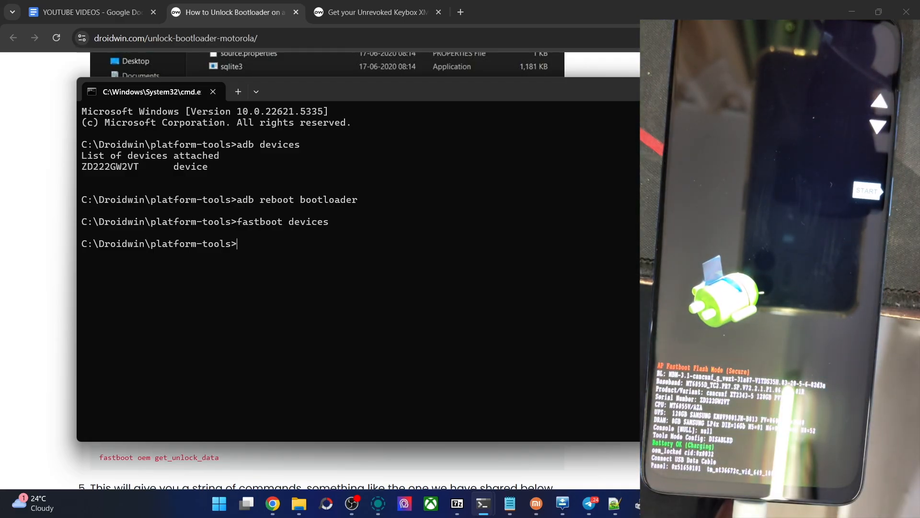
text(fastboot devices)
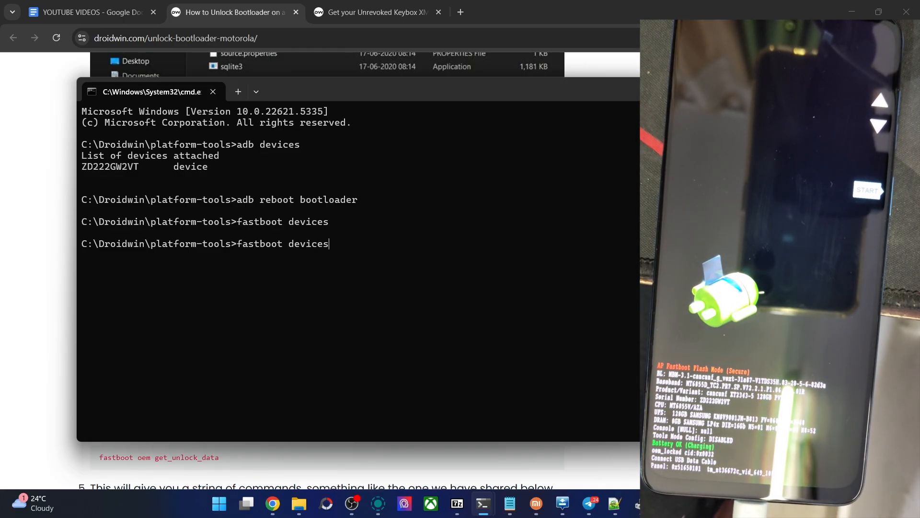
key(Enter)
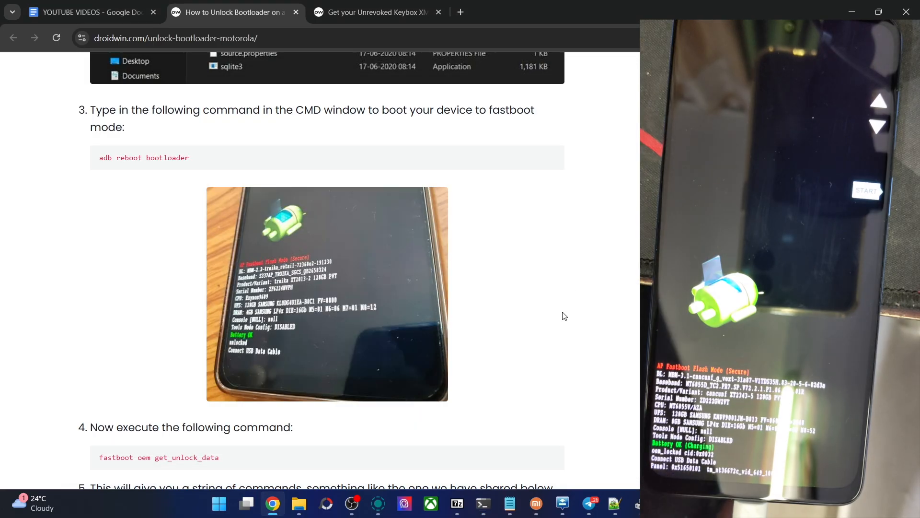
- Read the Windows 11 Fastboot drivers guide to its download step, then return to the unlock guide
scroll(down, 3)
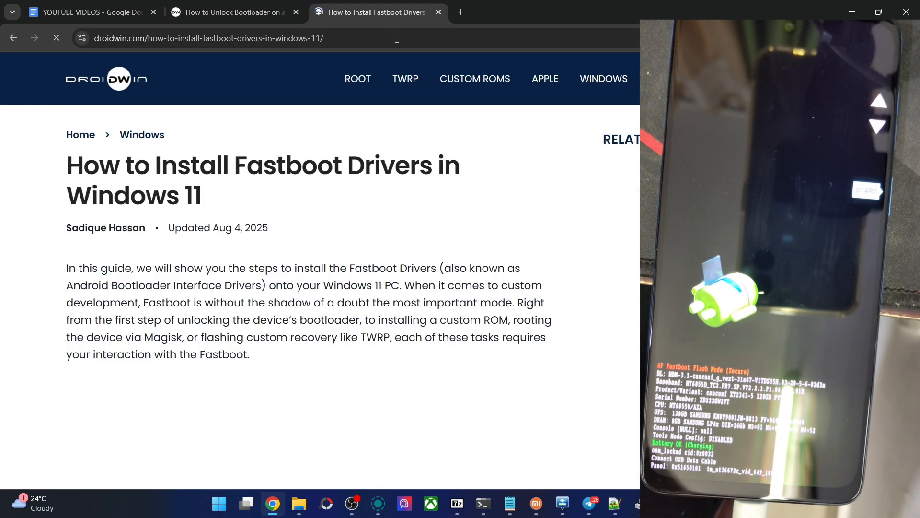
scroll(down, 3)
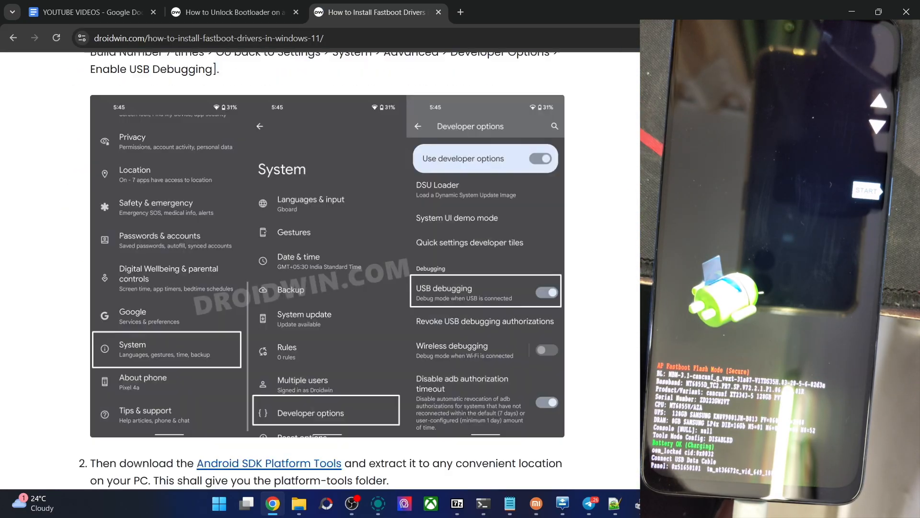
scroll(down, 3)
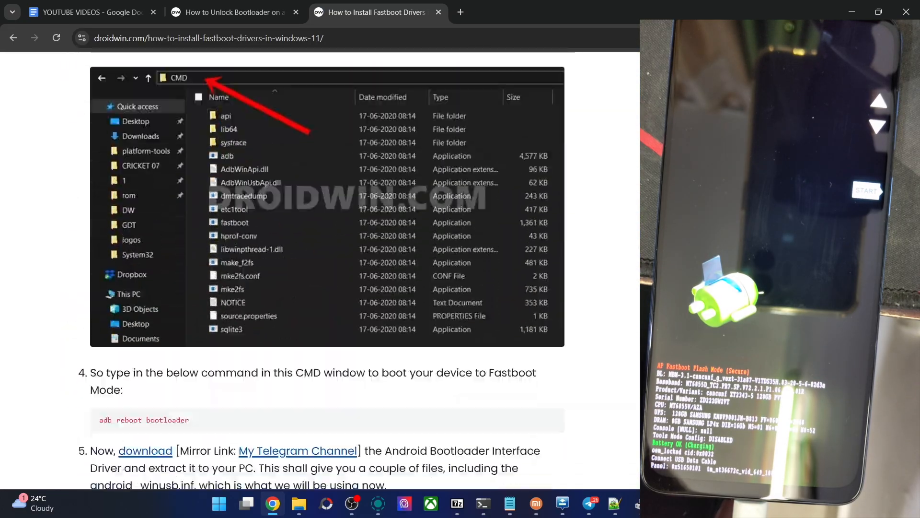
scroll(down, 3)
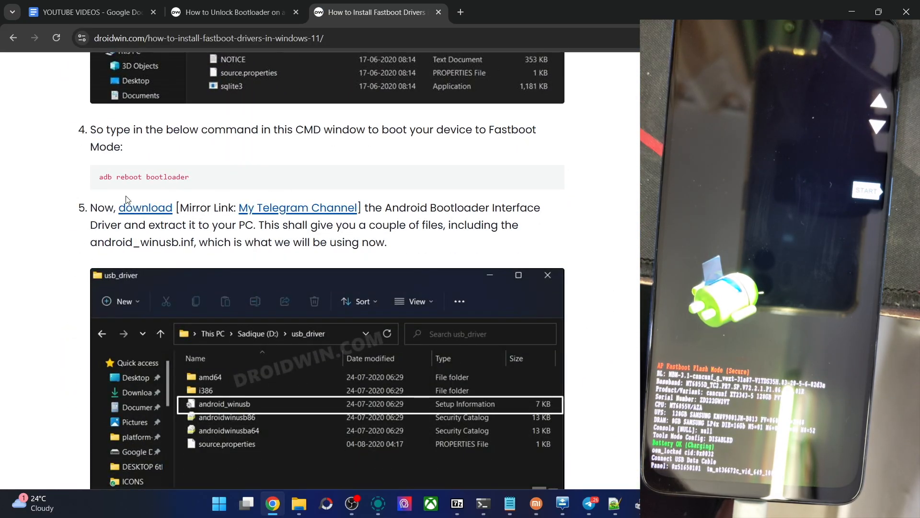
mouse_move(151, 209)
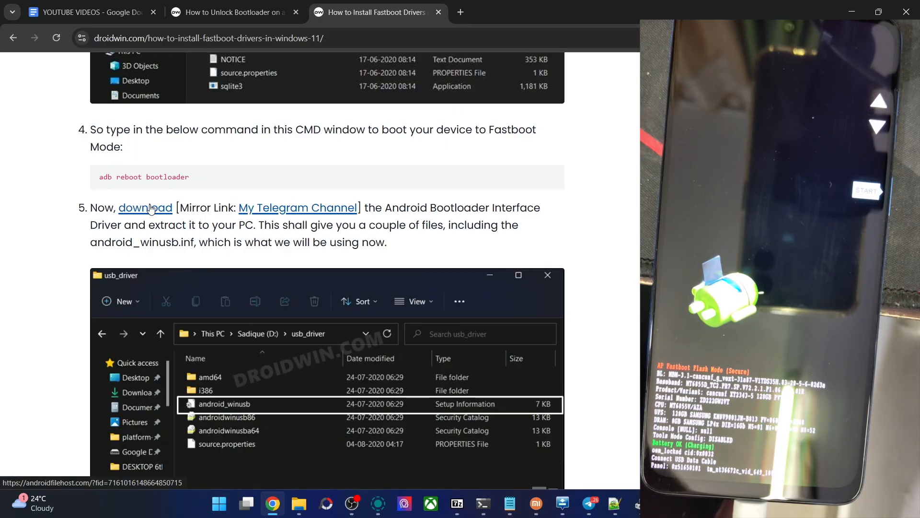
click(233, 12)
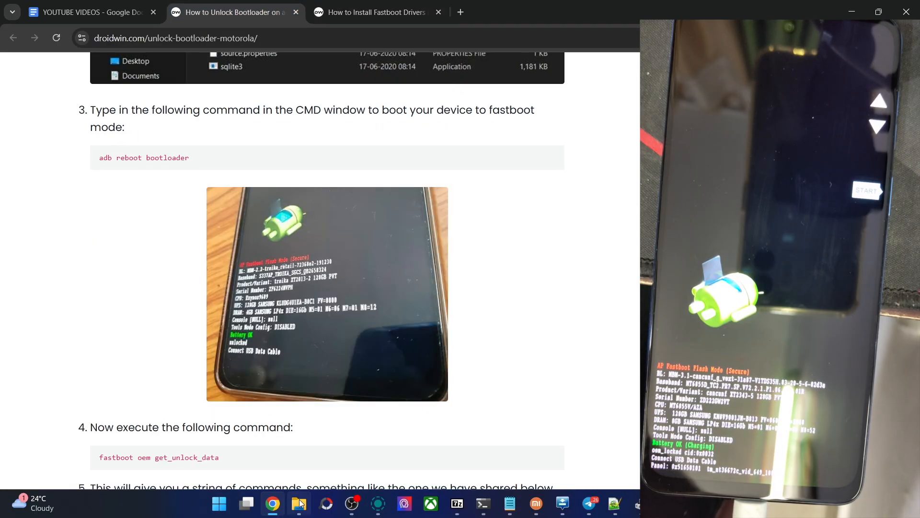
- Browse File Explorer to Downloads > Telegram Desktop > usb_driver
click(298, 502)
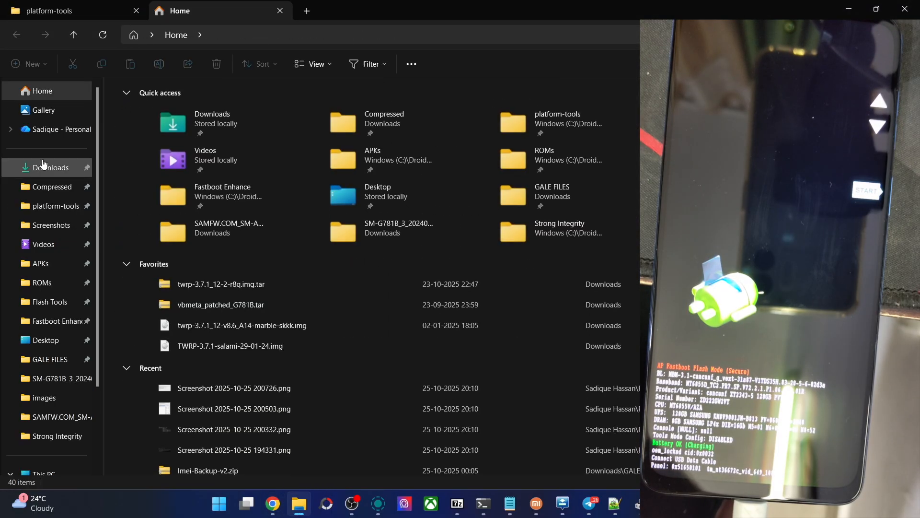
click(50, 168)
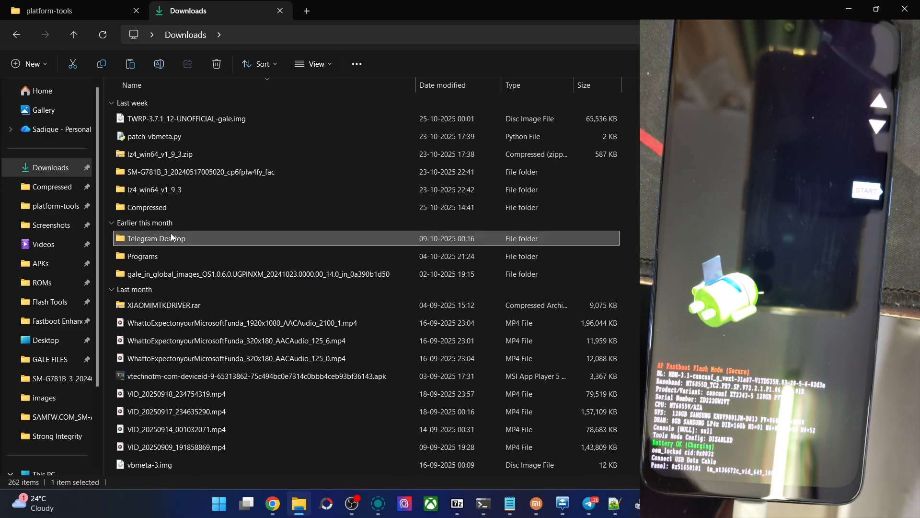
double_click(156, 238)
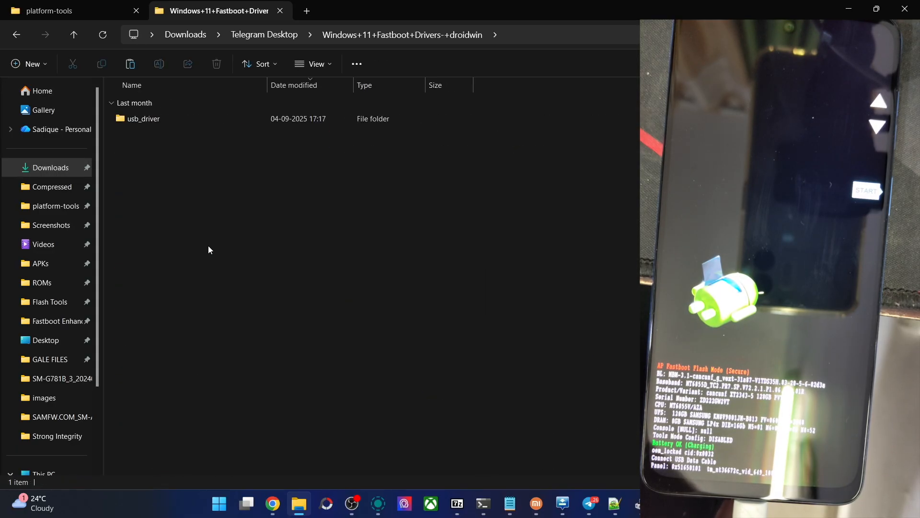
double_click(141, 118)
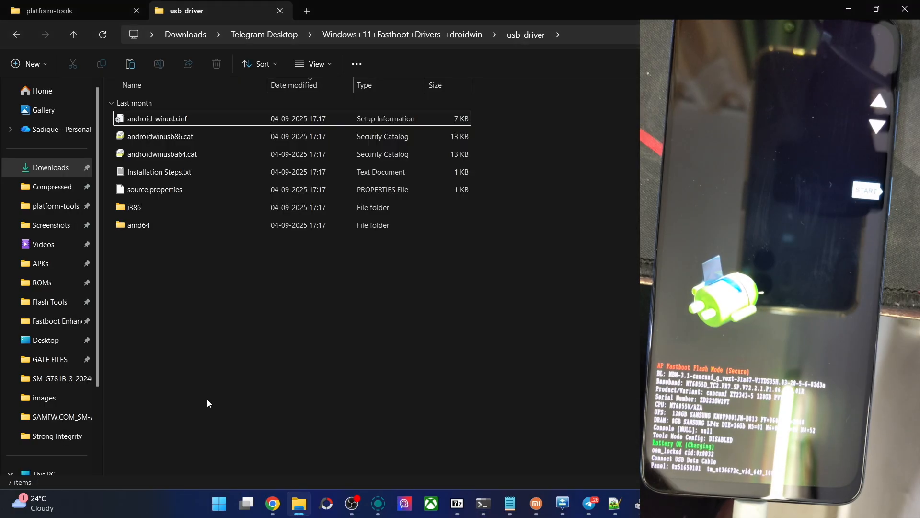
right_click(219, 503)
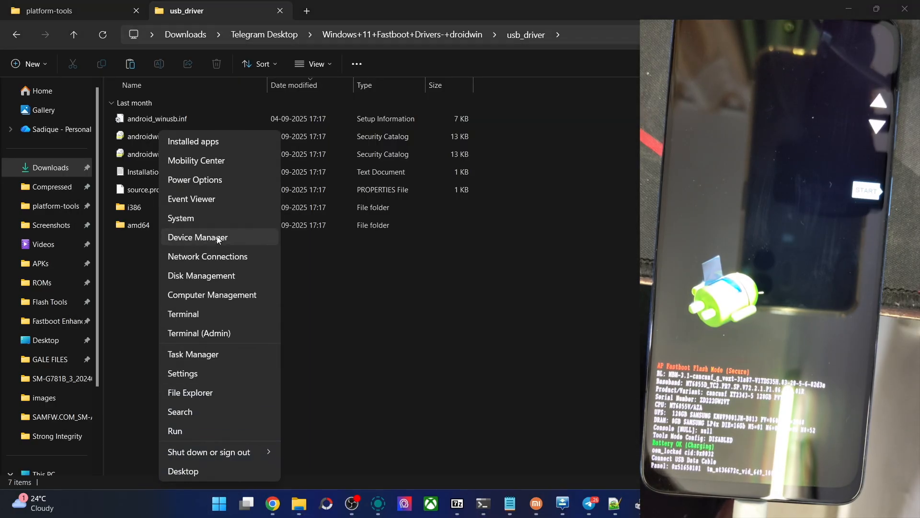
- Start a manual driver update for the Android device under Other devices, choosing Have Disk
click(198, 237)
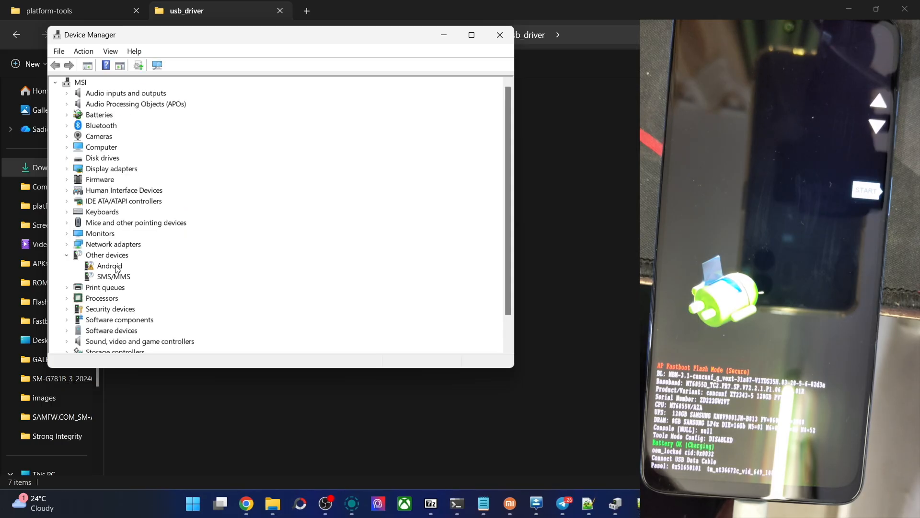
click(107, 254)
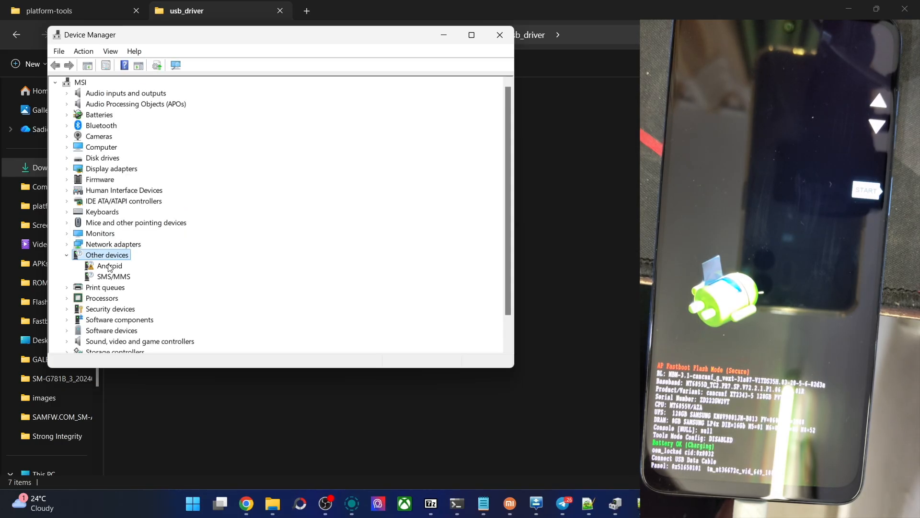
right_click(109, 266)
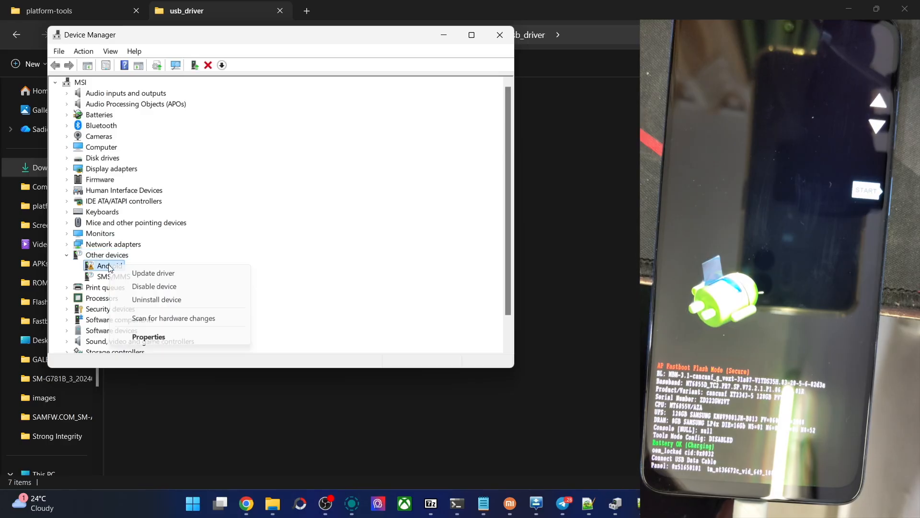
click(154, 274)
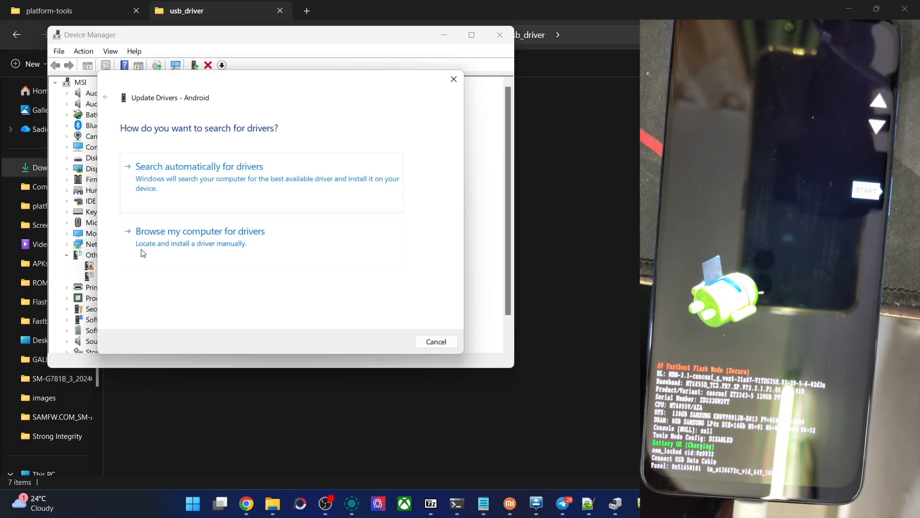
click(200, 231)
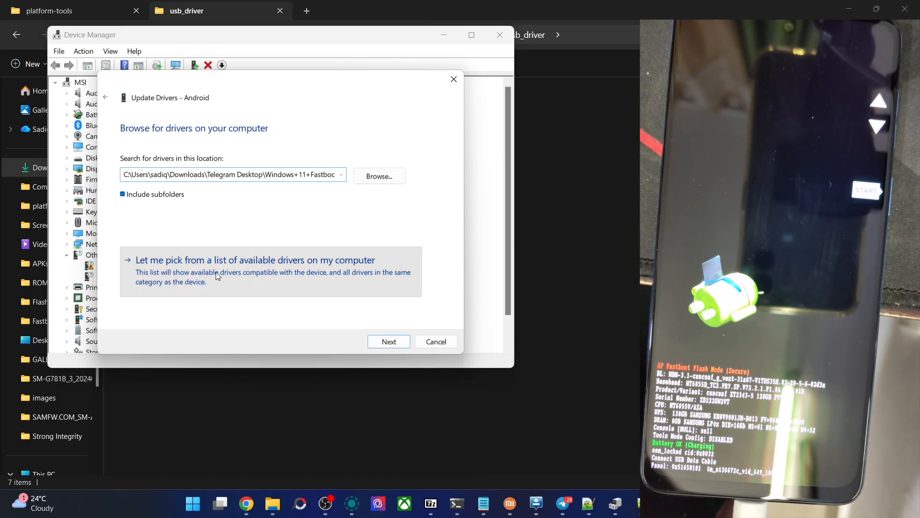
click(389, 342)
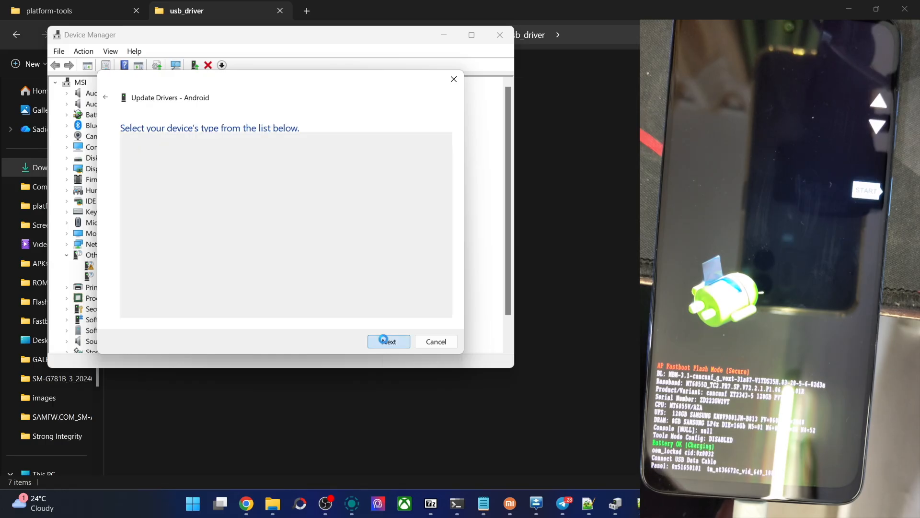
click(389, 341)
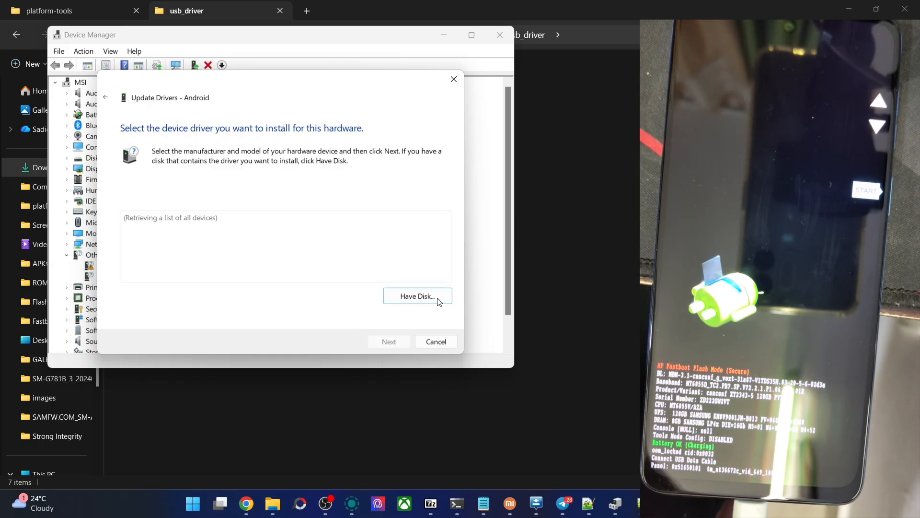
click(417, 296)
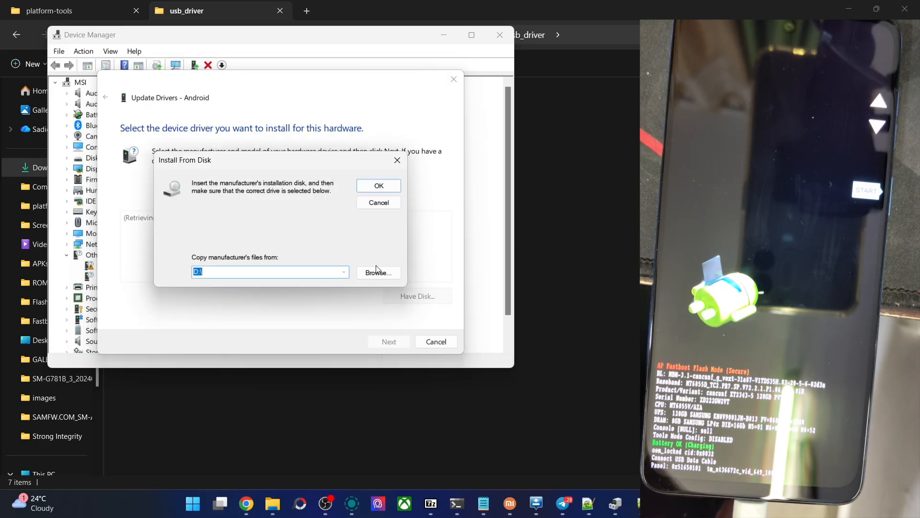
- Install Android Bootloader Interface from android_winusb.inf, accepting the unverified driver warning
click(378, 273)
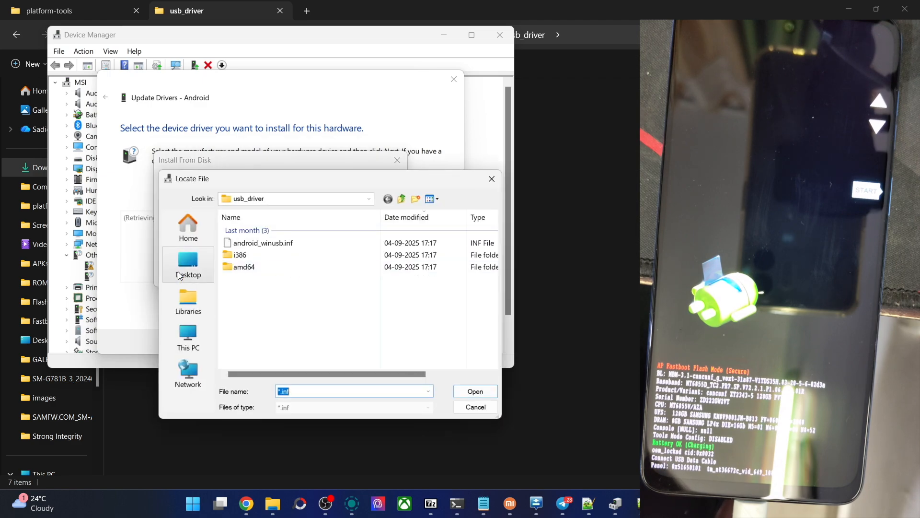
click(188, 338)
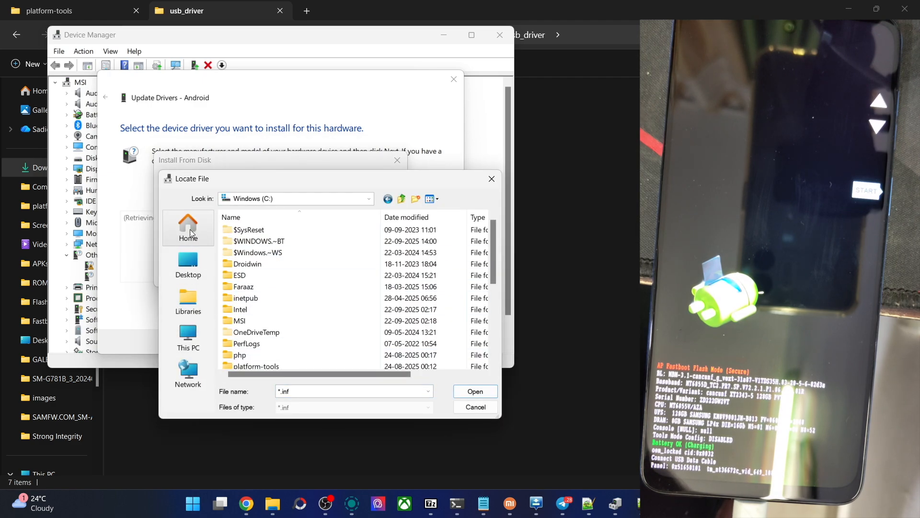
click(188, 228)
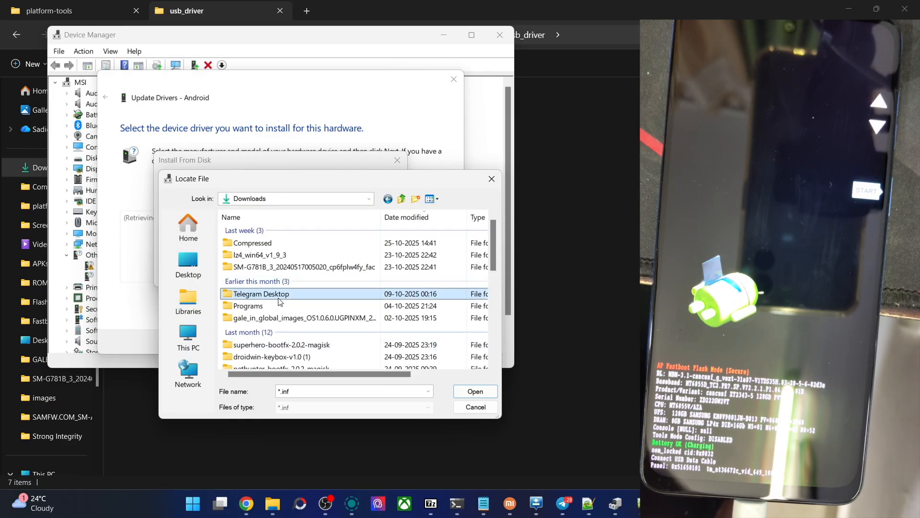
double_click(262, 294)
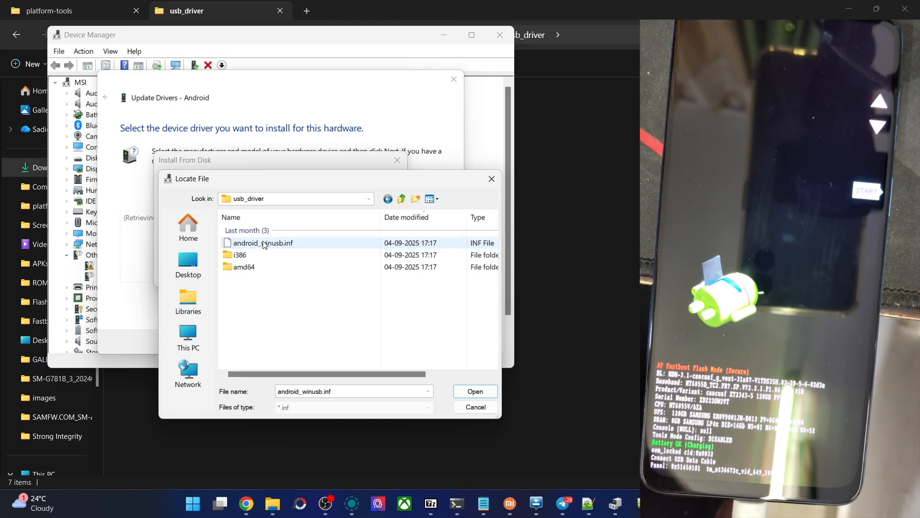
click(476, 391)
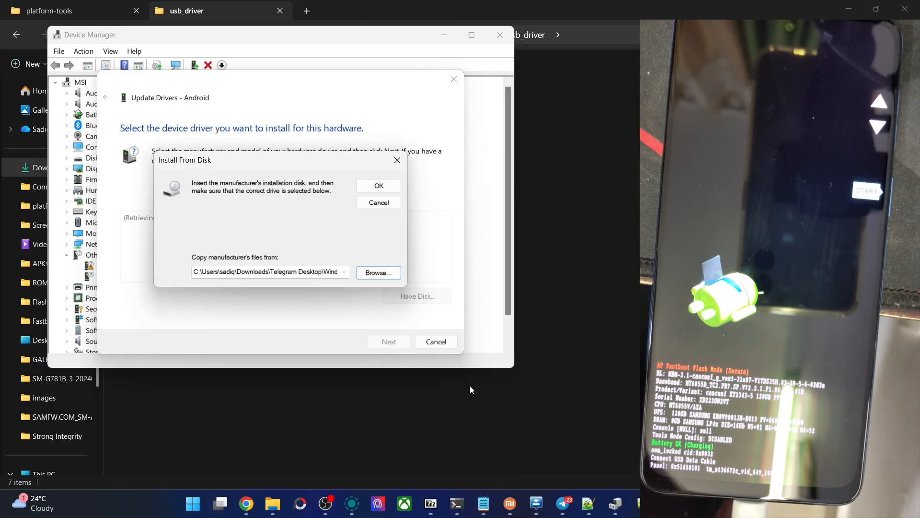
click(379, 186)
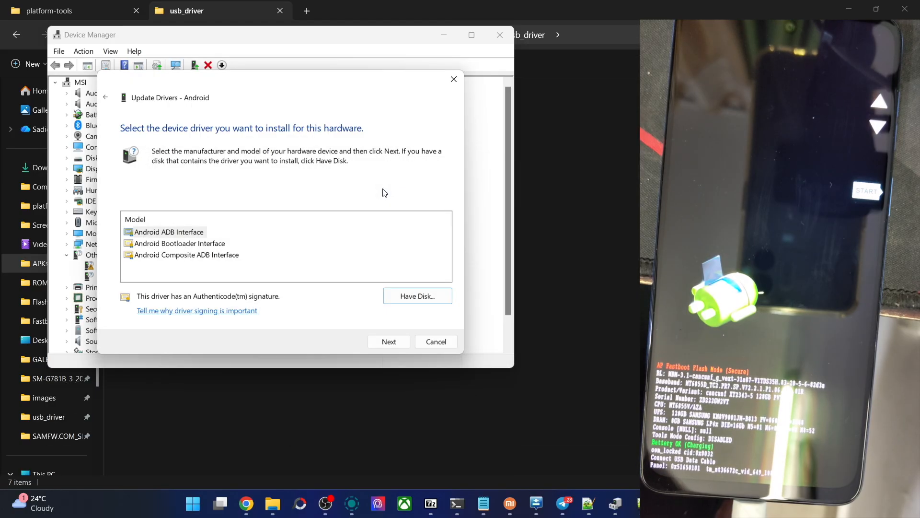
click(179, 243)
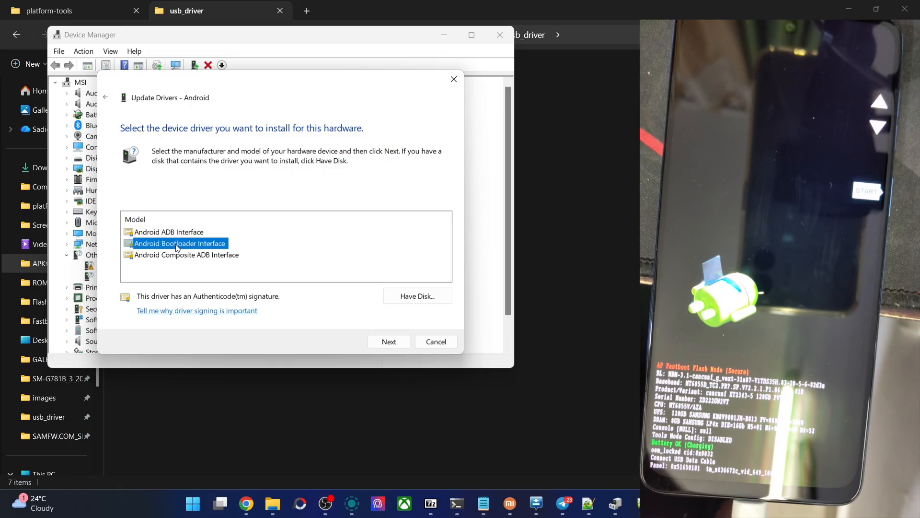
click(389, 341)
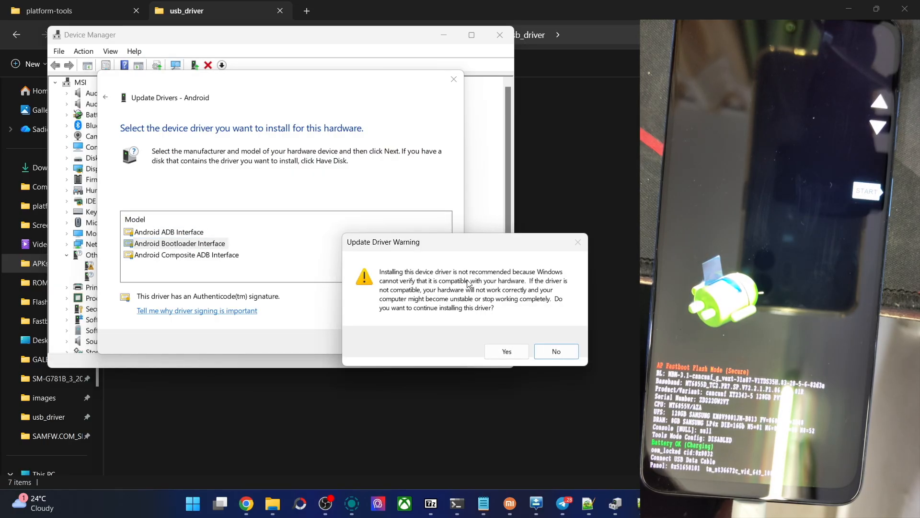
click(507, 351)
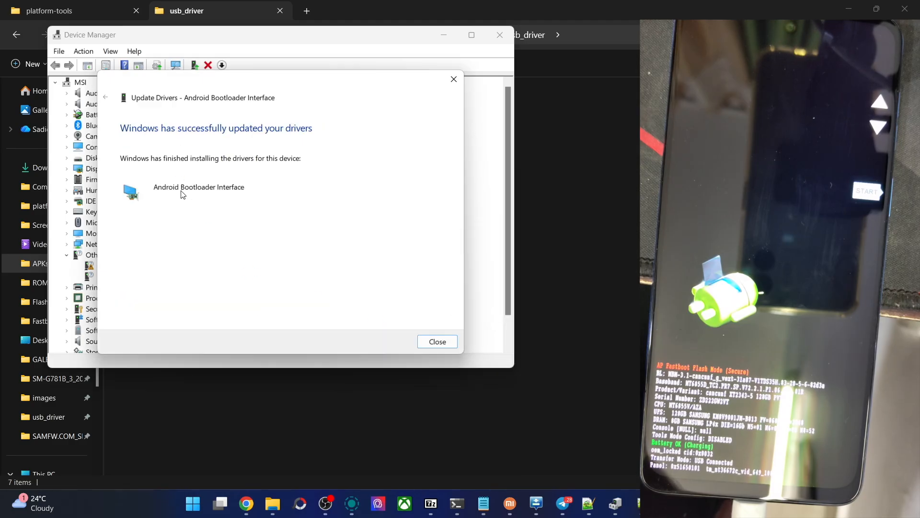
click(437, 341)
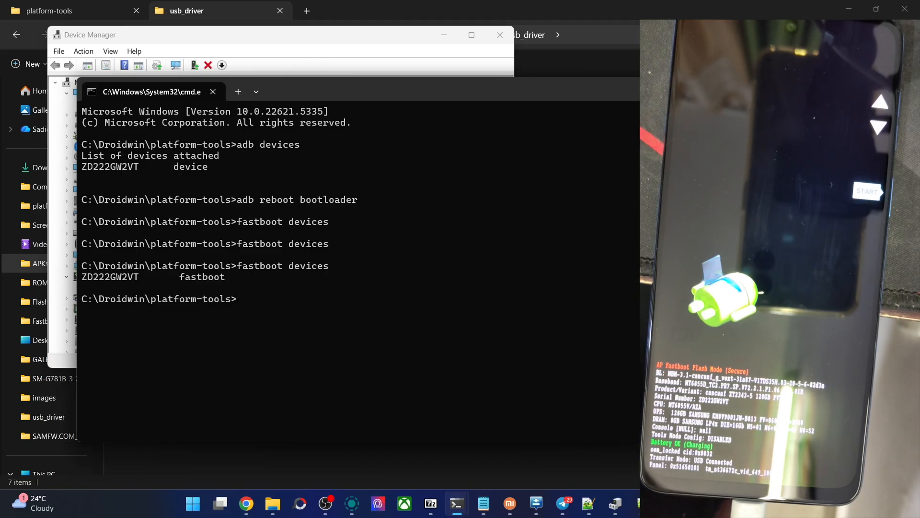
- Check that fastboot devices shows the phone's serial number as fastboot
click(500, 35)
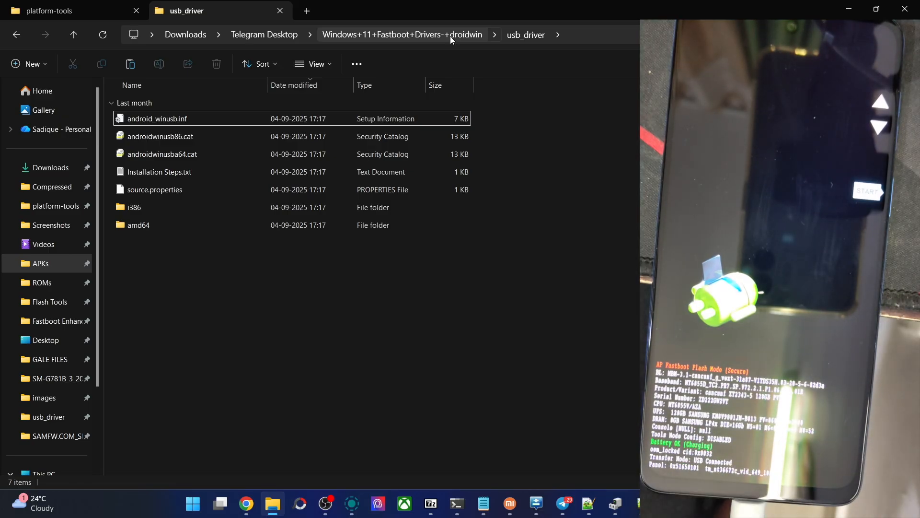
mouse_move(459, 203)
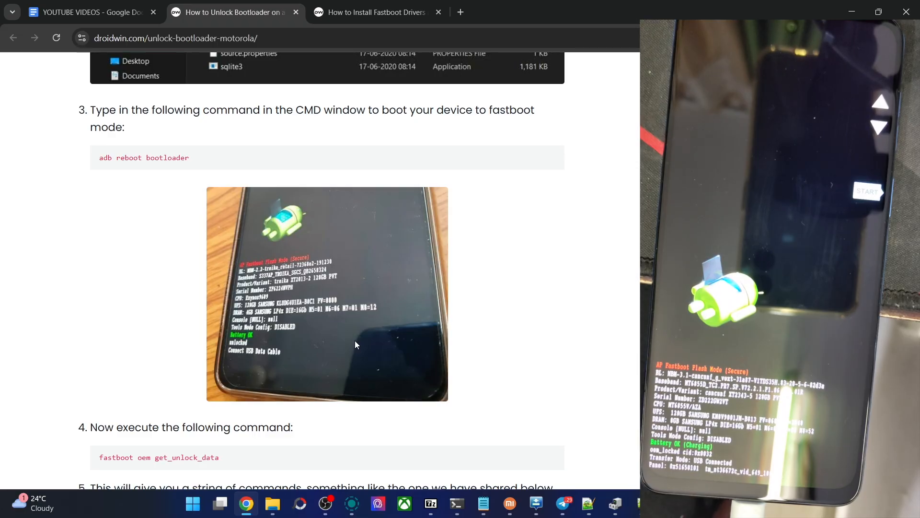
- Run fastboot oem get_unlock_data and copy the five (bootloader) output lines
scroll(down, 3)
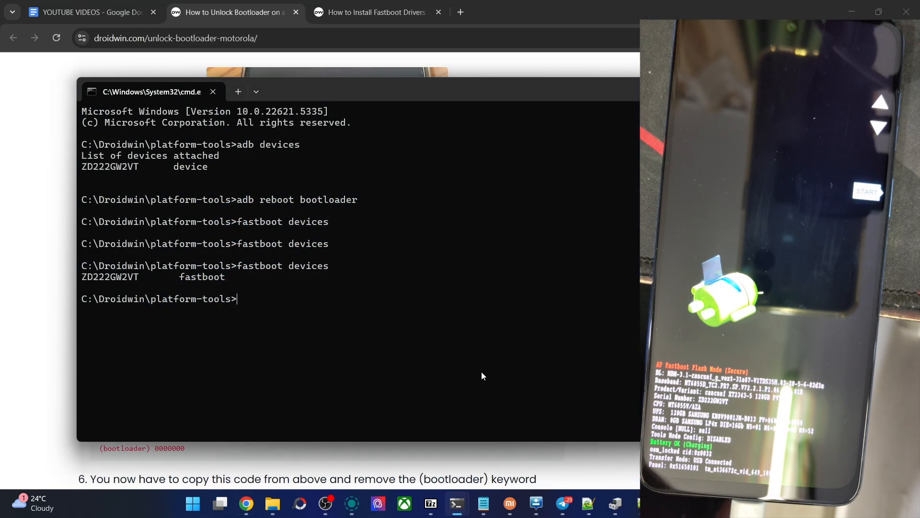
text(fastboot oem get_unlock_data)
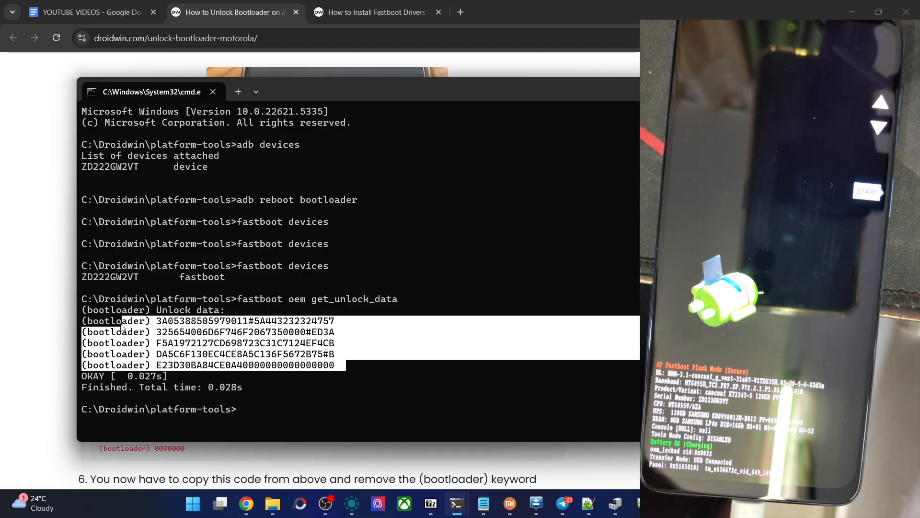
click(439, 431)
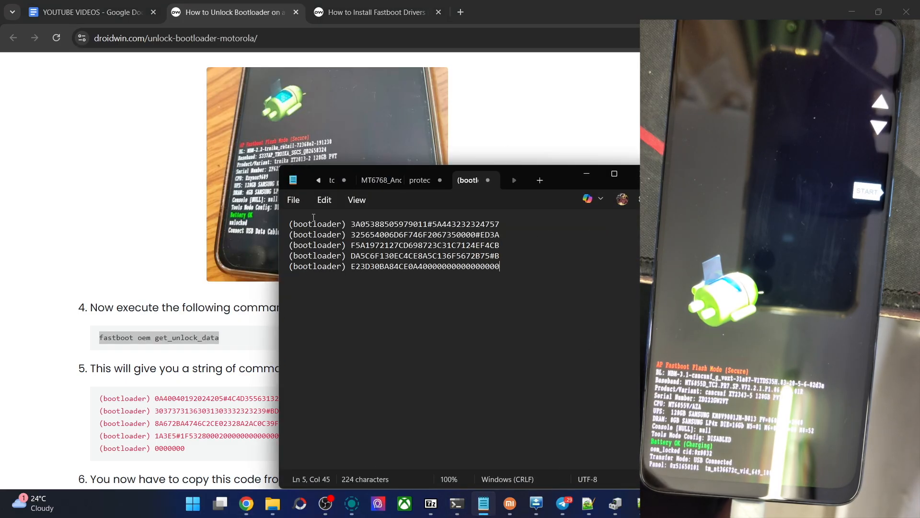
- Paste the unlock data into a new Notepad tab and follow the guide's Data Scrubber Tool link
double_click(317, 224)
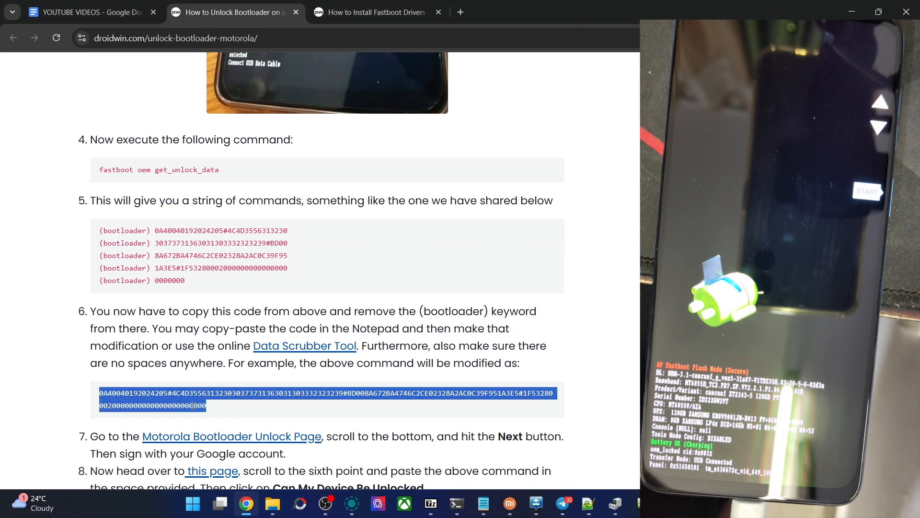
double_click(123, 231)
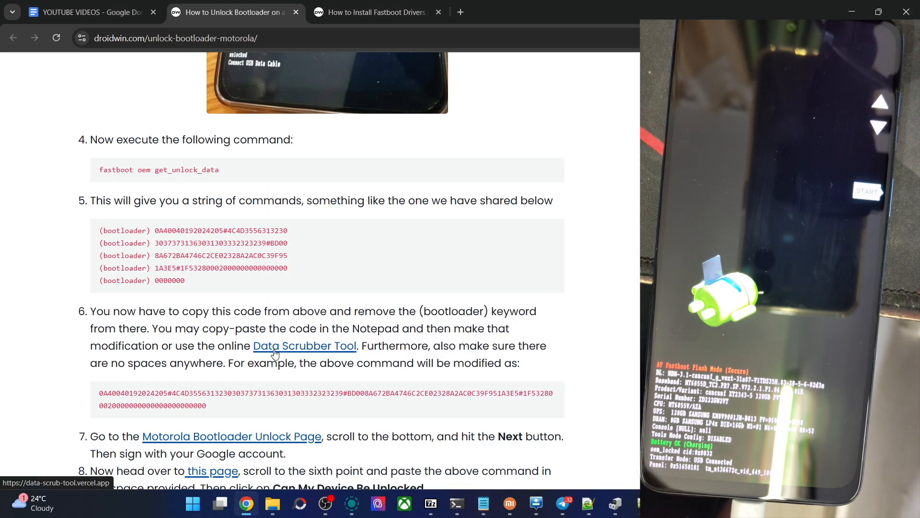
click(305, 346)
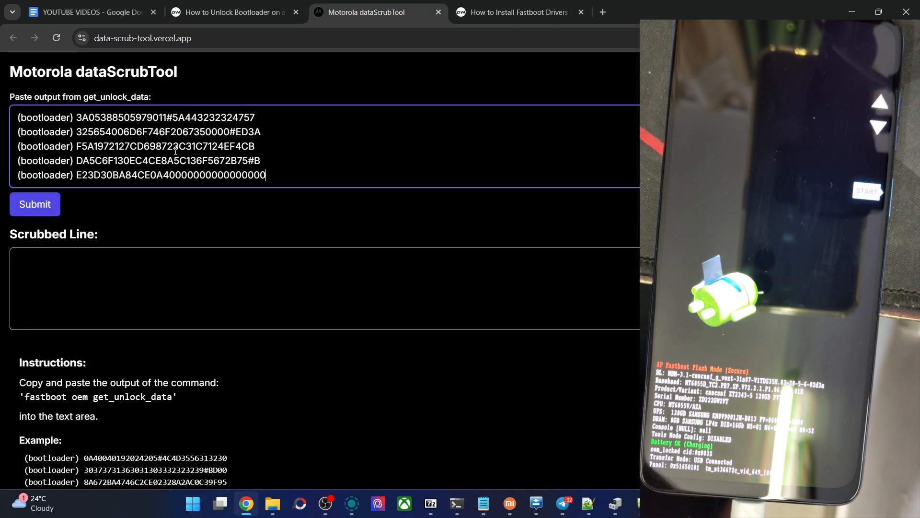
- Submit the unlock data for a single scrubbed line, then go back to the guide tab
click(35, 204)
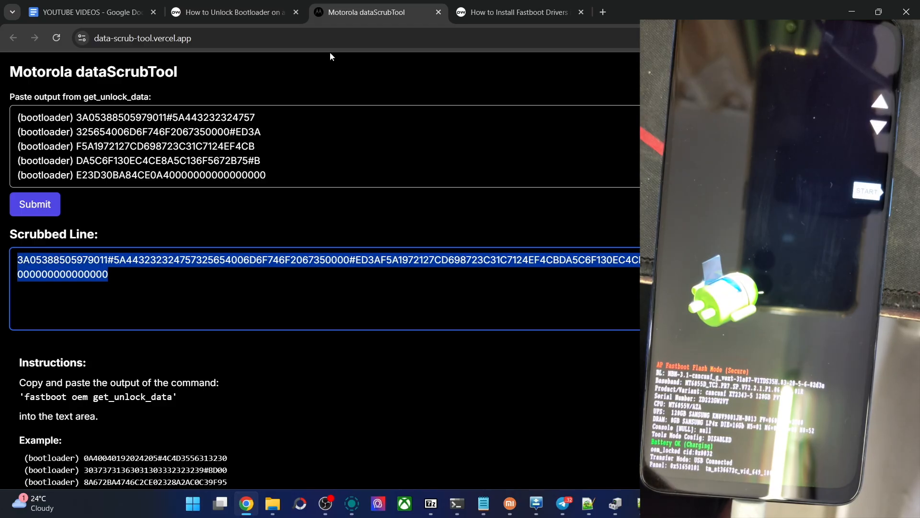
click(233, 12)
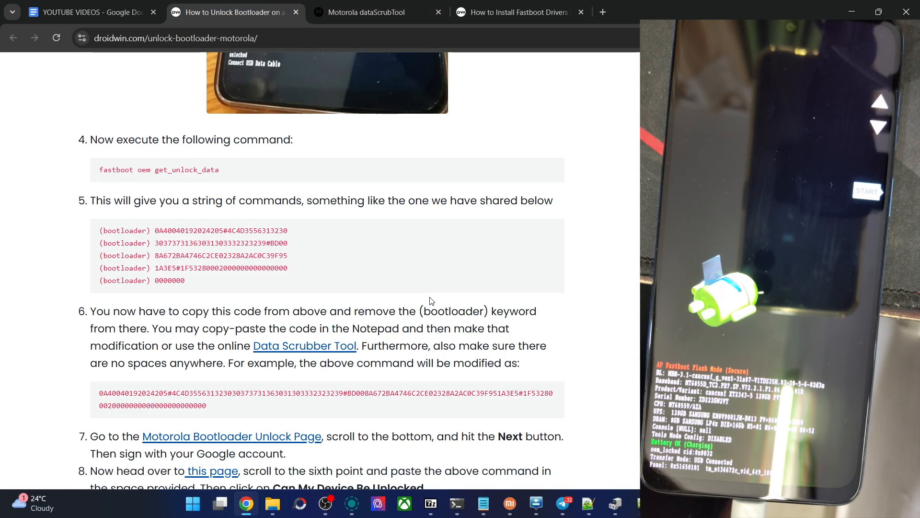
- Open the Motorola Bootloader Unlock Page link in a new tab and dismiss the India site popup
right_click(232, 365)
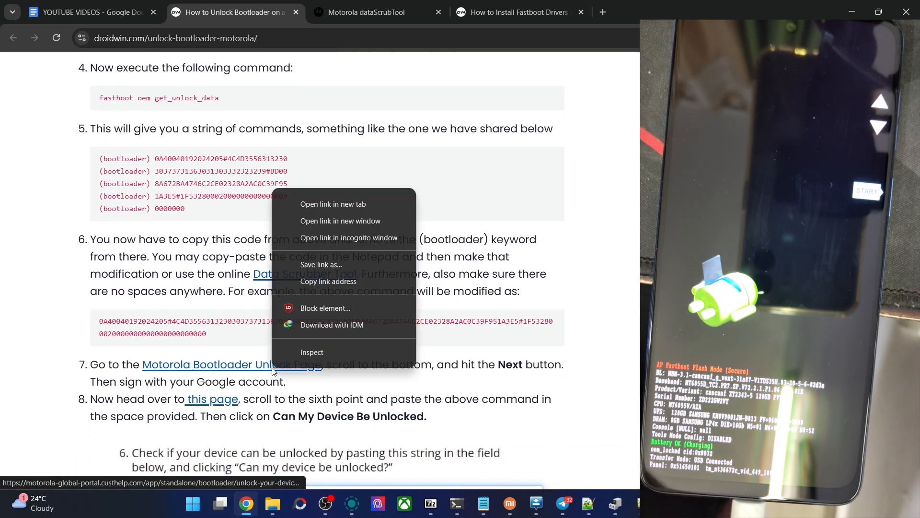
click(333, 204)
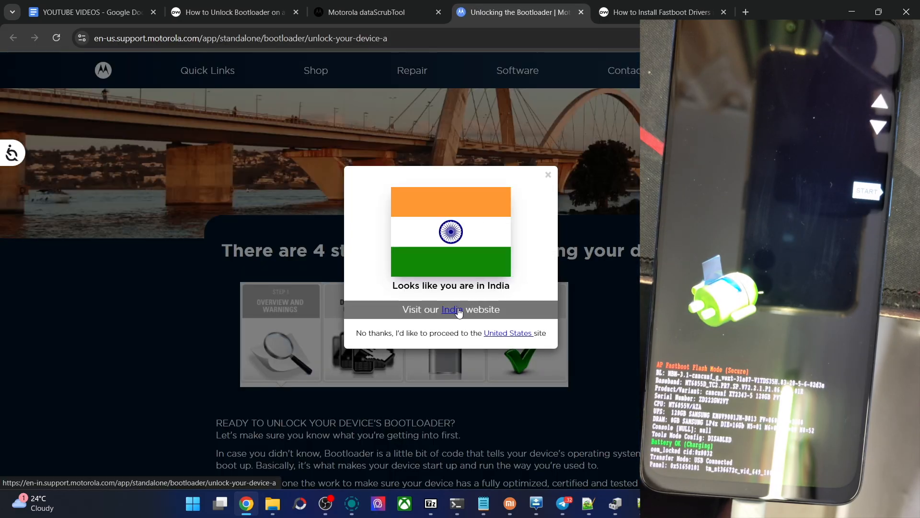
click(452, 309)
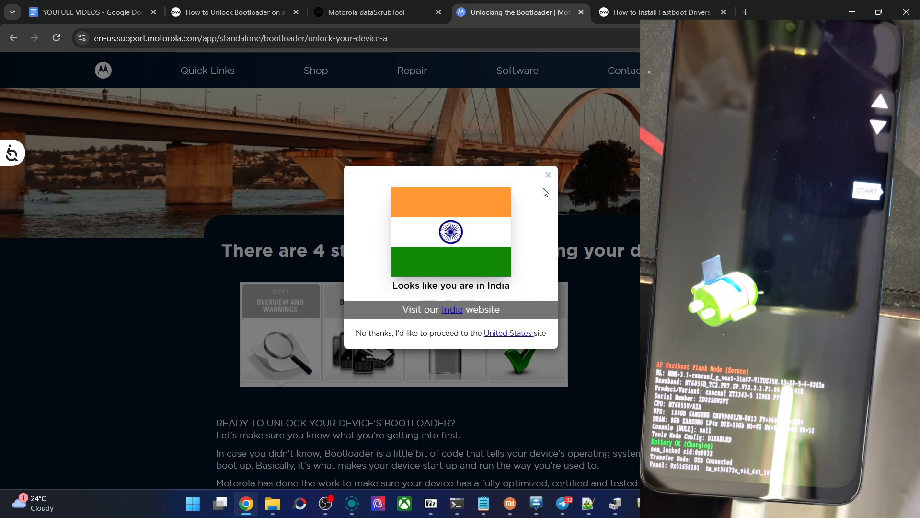
click(548, 175)
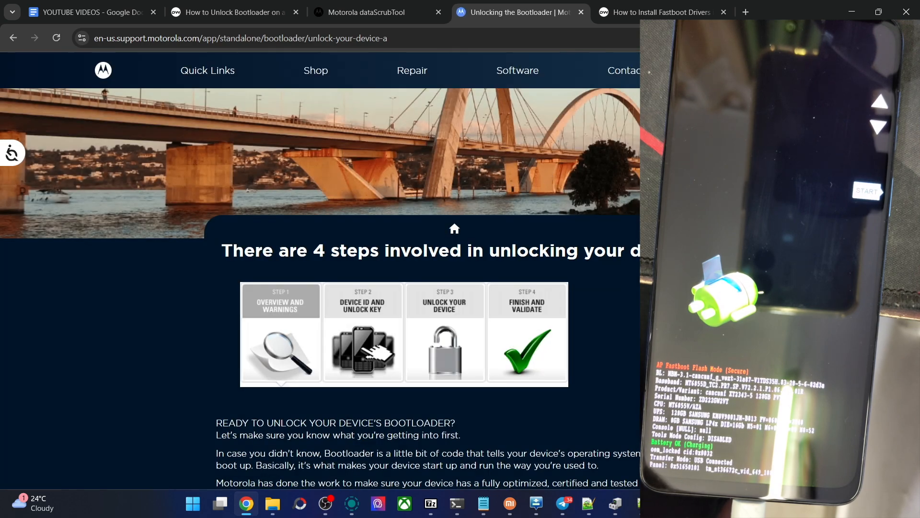
- Accept the unlock risk warnings with PROCEED ANYWAY to reach the Device ID step
scroll(down, 3)
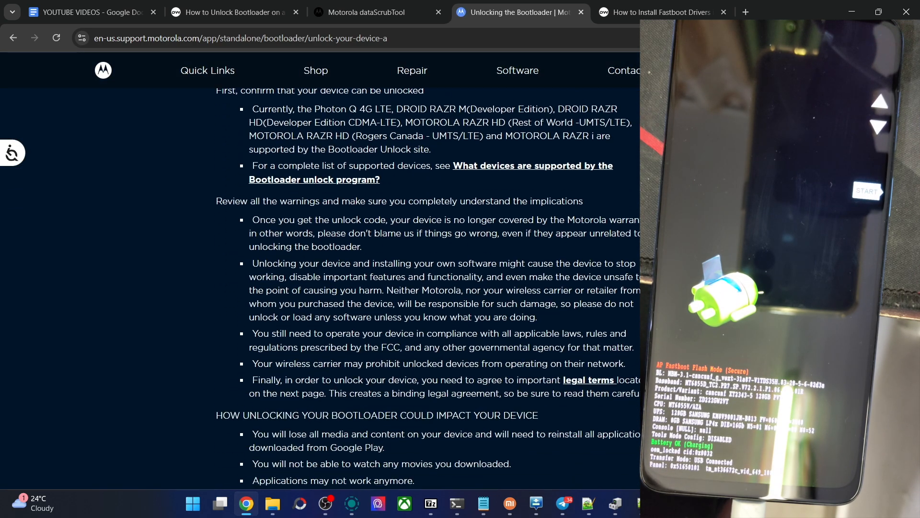
scroll(down, 3)
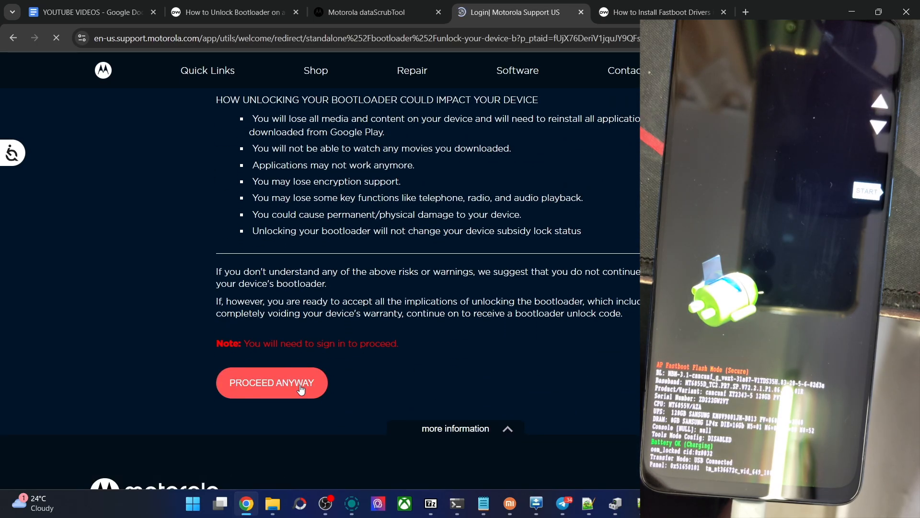
click(271, 383)
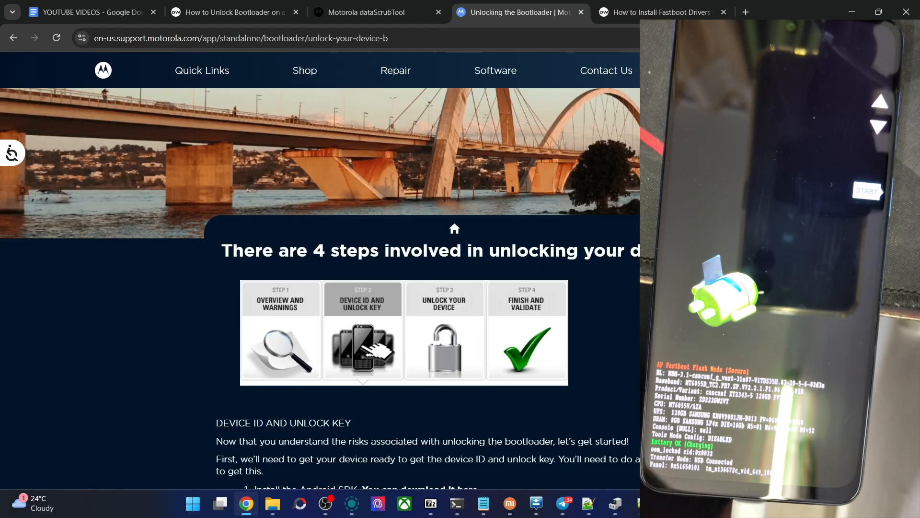
- Copy the scrubbed device ID from dataScrubTool into the unlock page's Device ID field
scroll(down, 3)
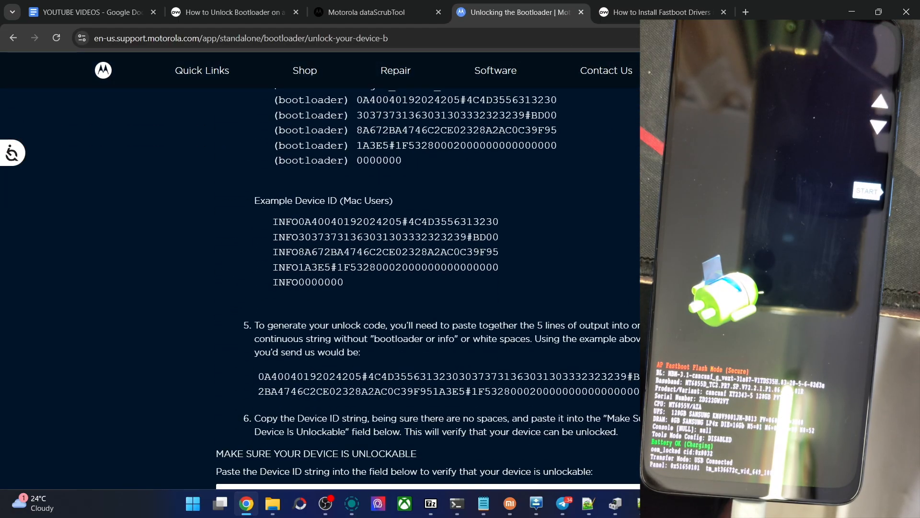
scroll(down, 3)
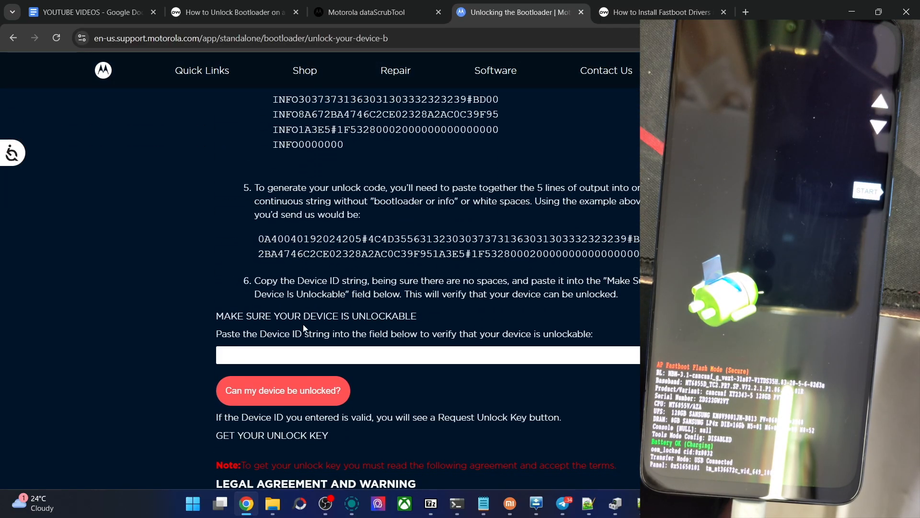
click(372, 12)
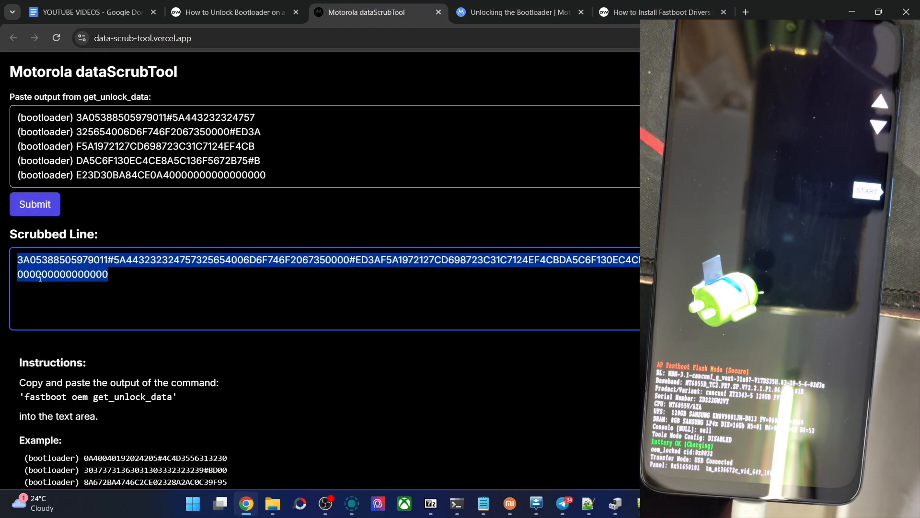
click(514, 13)
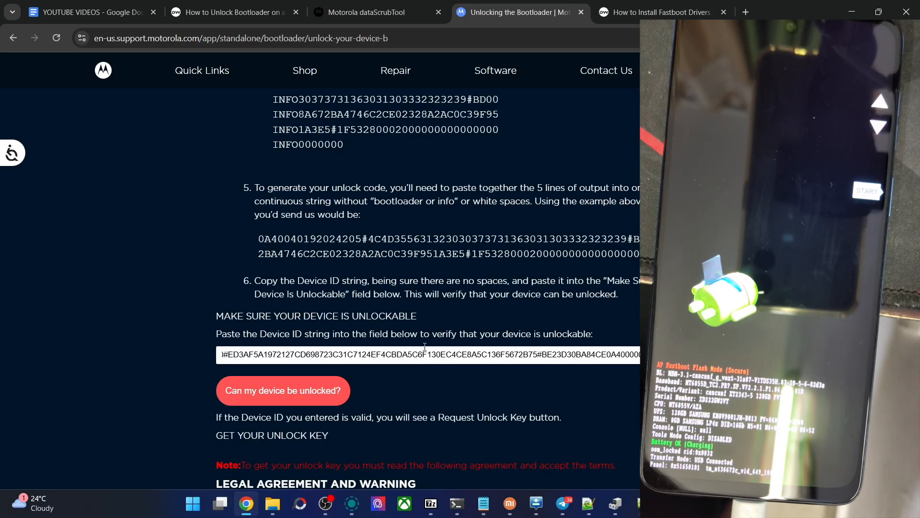
mouse_move(326, 394)
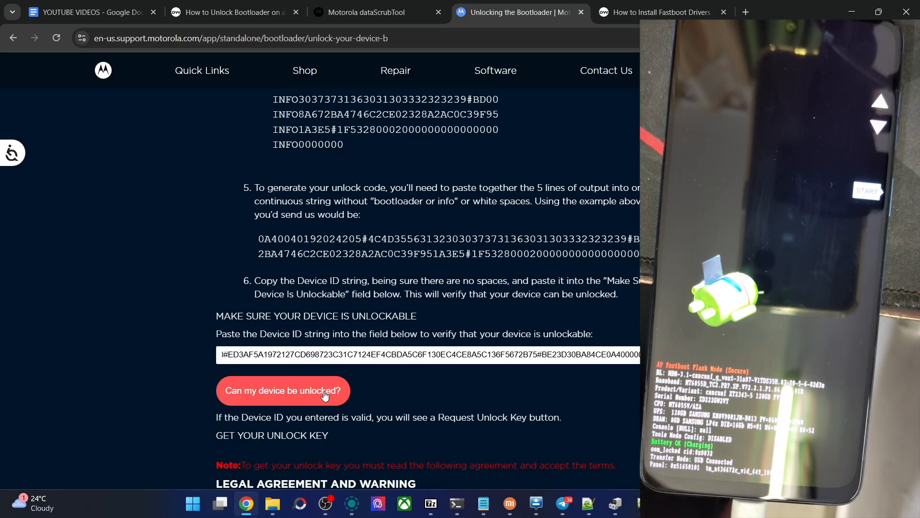
- Check 'Can my device be unlocked?' and agree to the legal terms with Yes
click(283, 390)
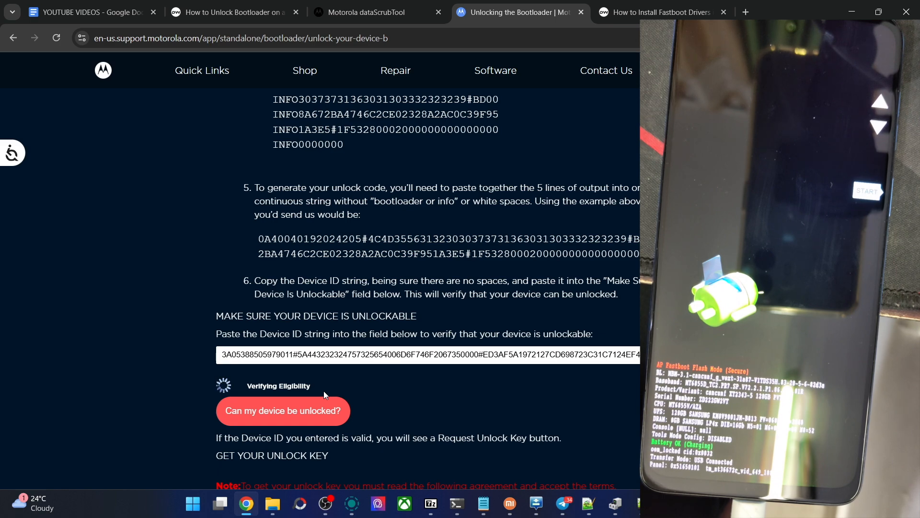
scroll(down, 3)
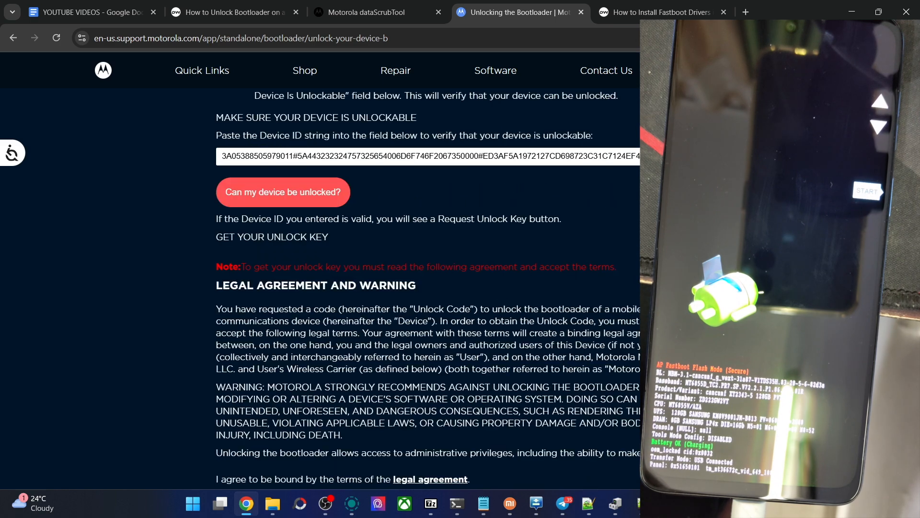
scroll(down, 3)
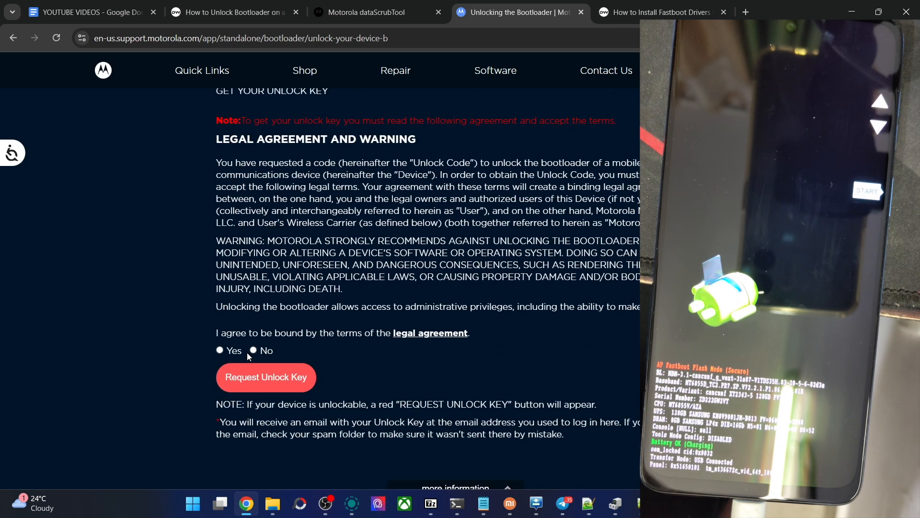
click(219, 350)
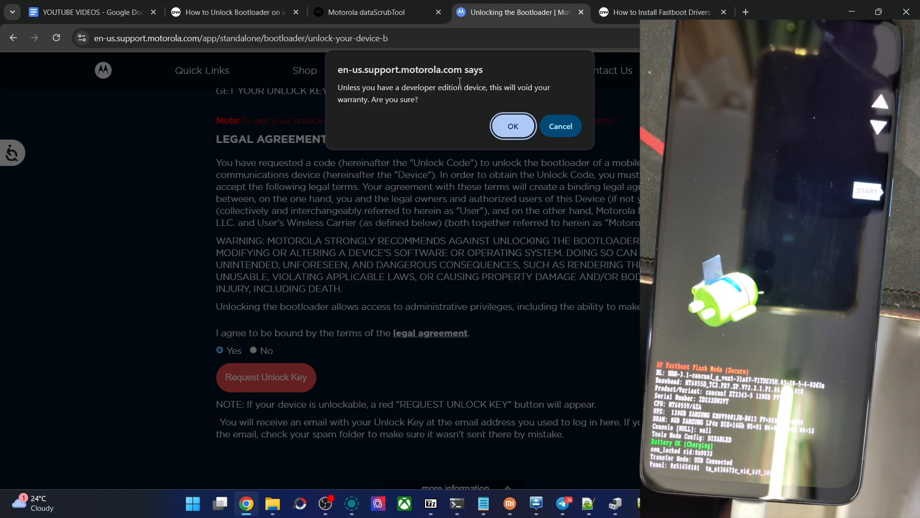
- Confirm the warranty-voiding warning with OK and request the bootloader unlock key
drag(516, 88, 419, 99)
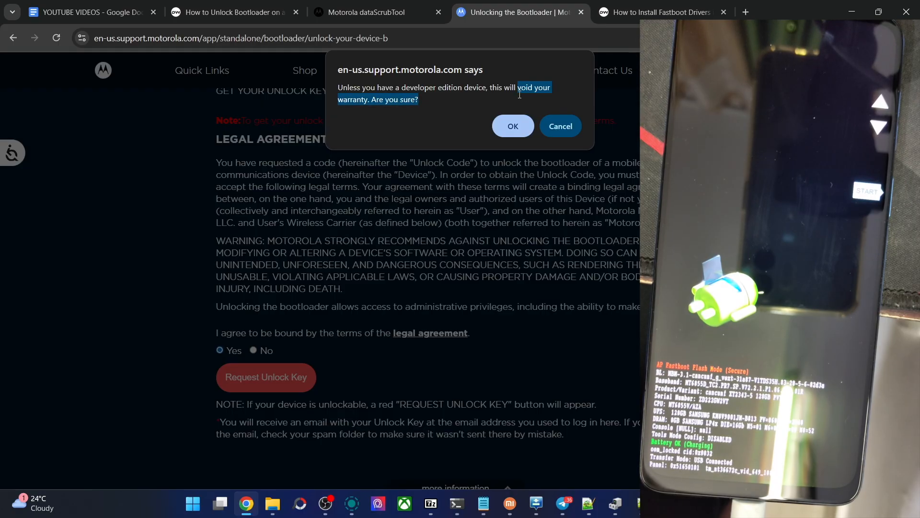
click(513, 126)
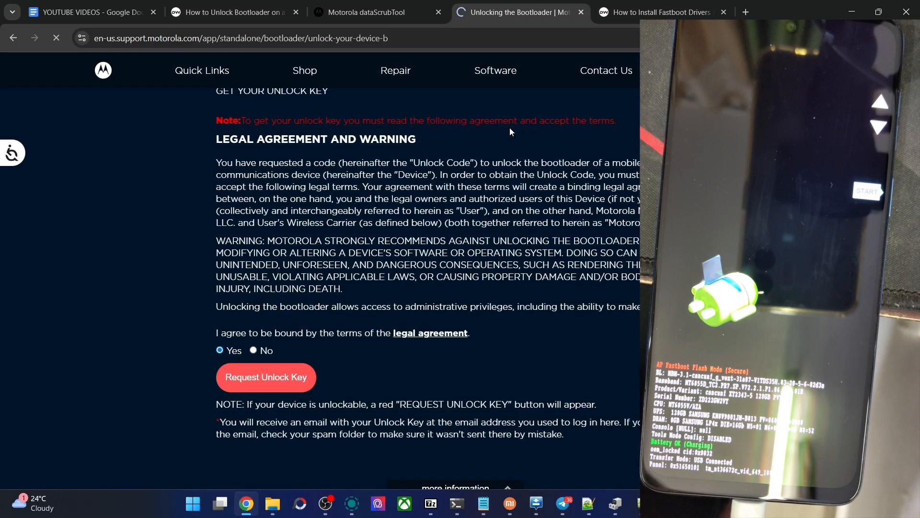
mouse_move(443, 290)
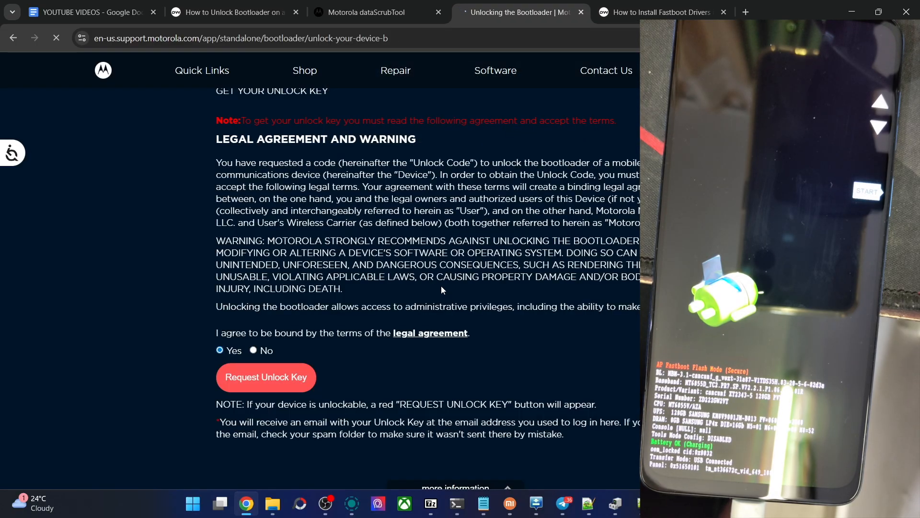
click(266, 377)
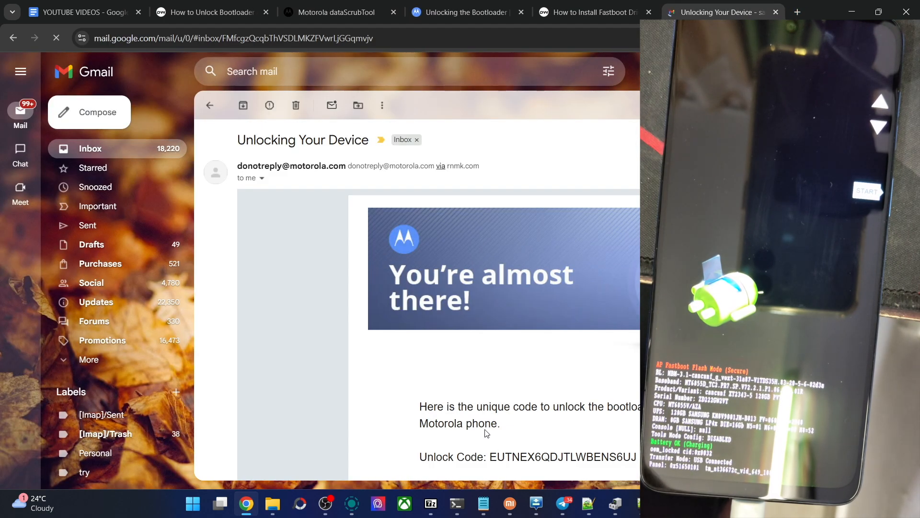
- Review the Motorola unlock instructions and continue past them
scroll(down, 3)
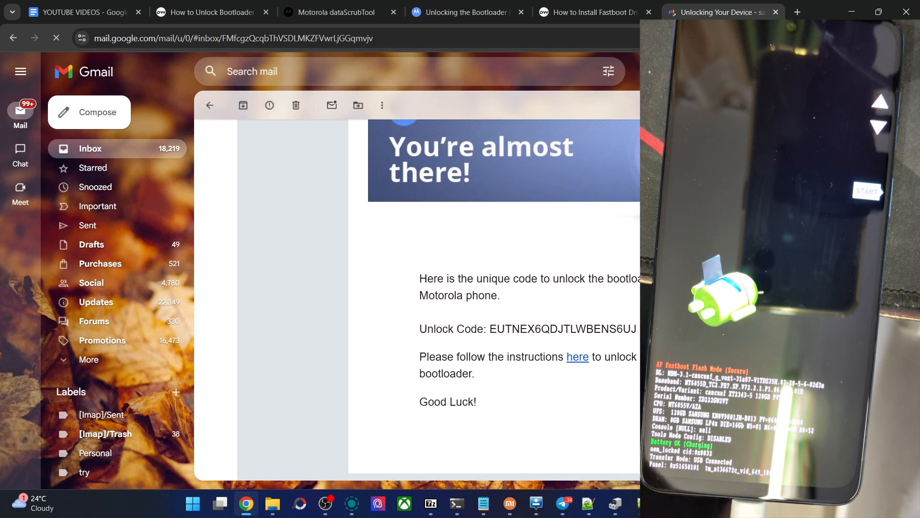
click(212, 12)
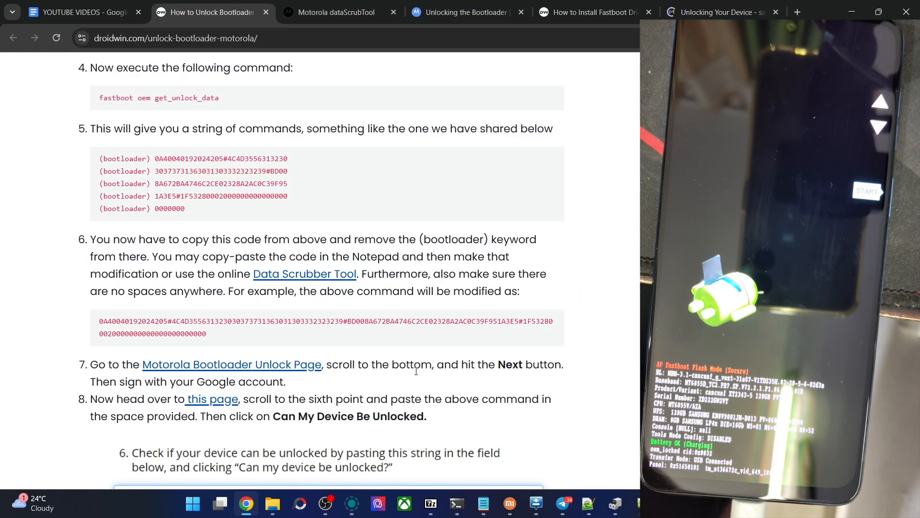
click(468, 12)
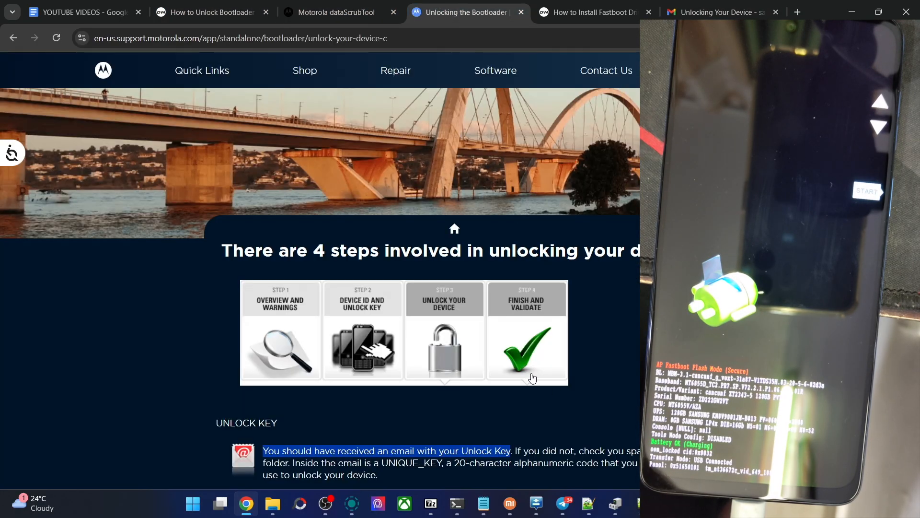
scroll(down, 3)
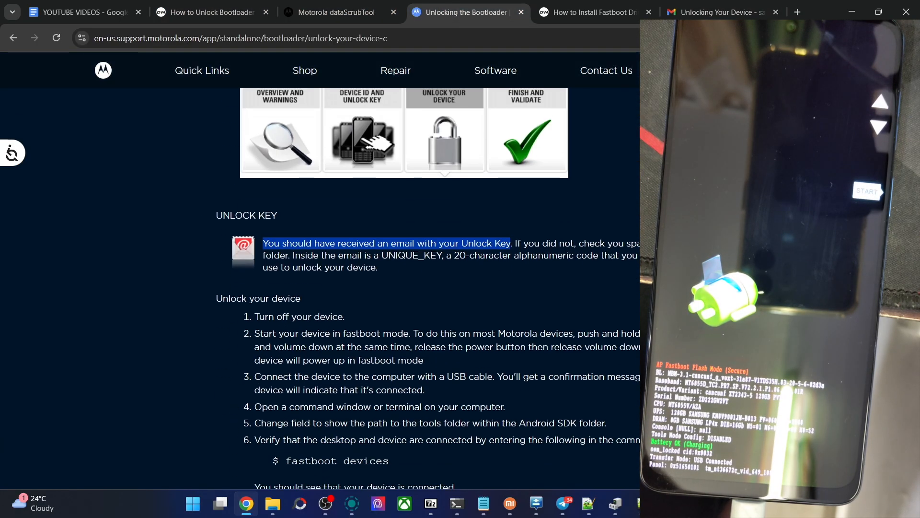
scroll(down, 3)
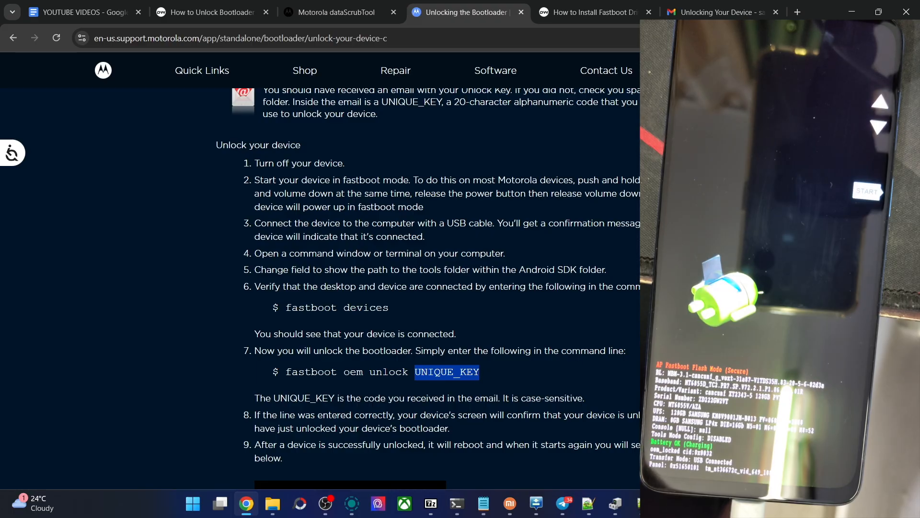
scroll(down, 3)
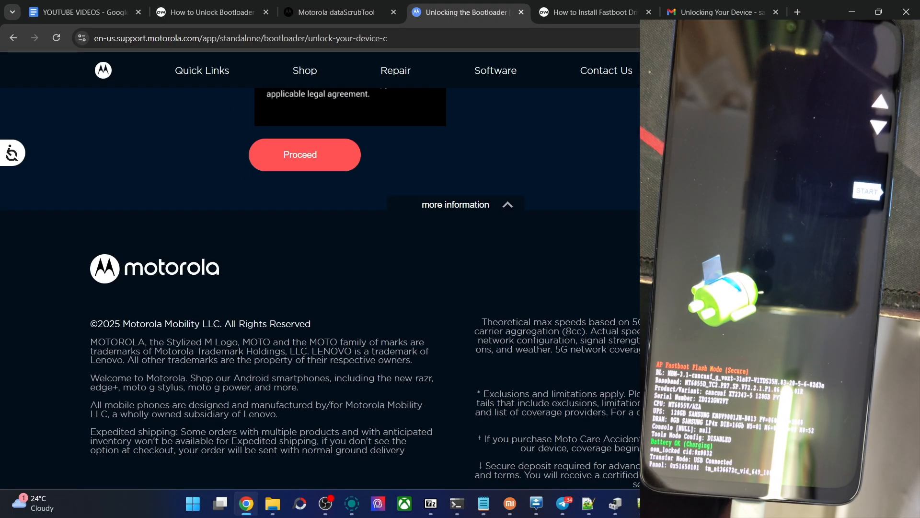
click(304, 154)
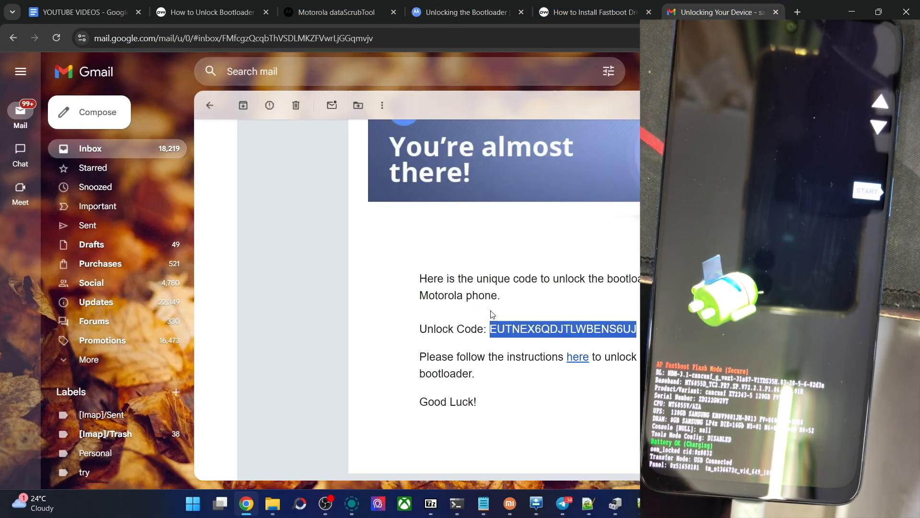
- Scroll the DroidWin guide down to step 12 on entering the unlock code
click(212, 12)
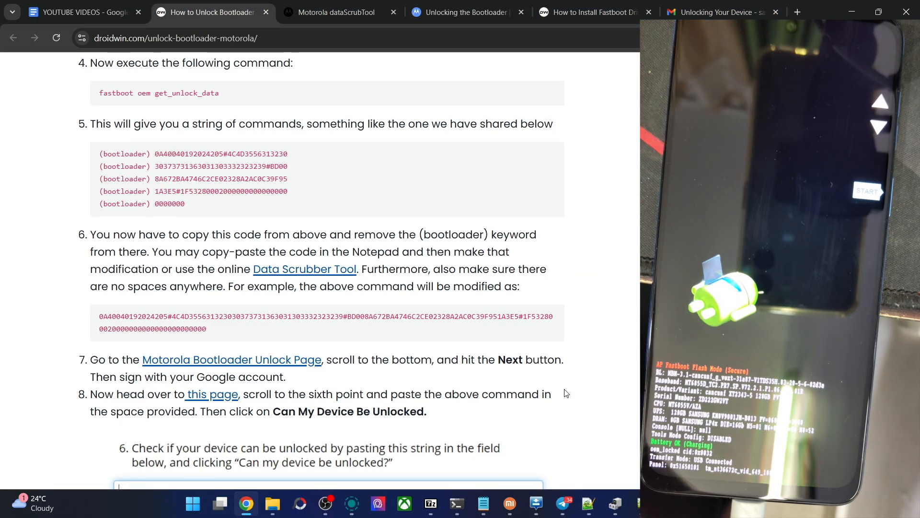
scroll(down, 3)
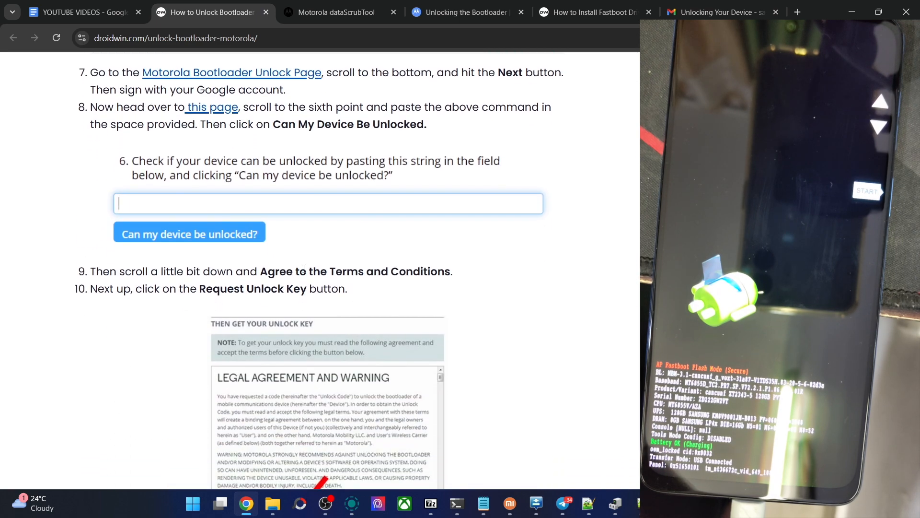
scroll(down, 3)
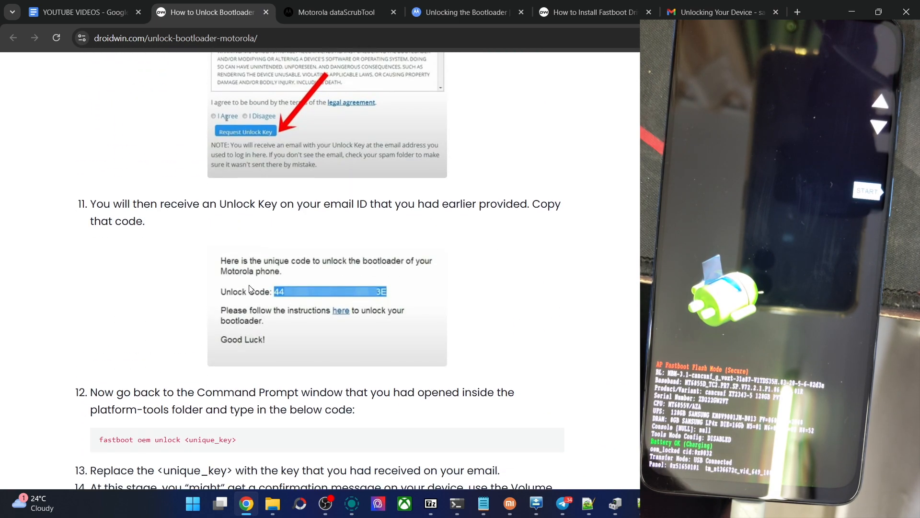
scroll(down, 3)
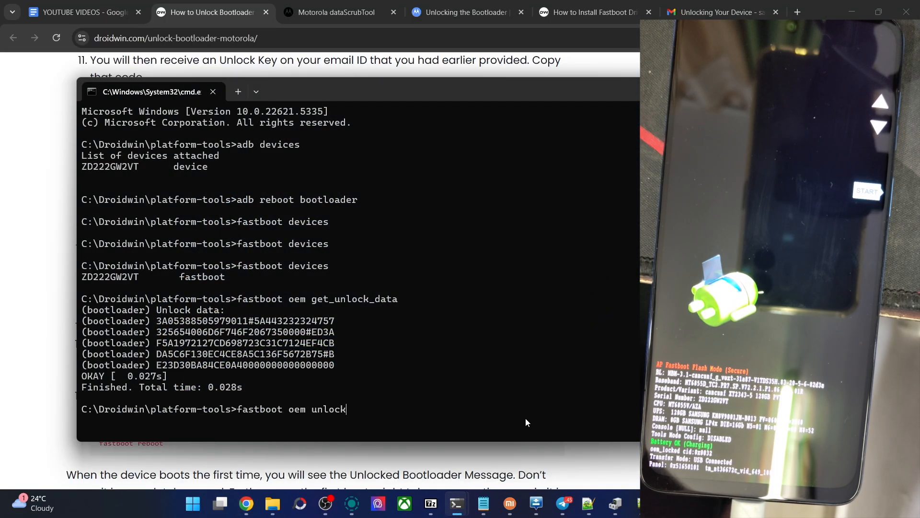
- Run fastboot oem unlock with the emailed code and highlight 'Bootloader is unlocked!'
click(720, 12)
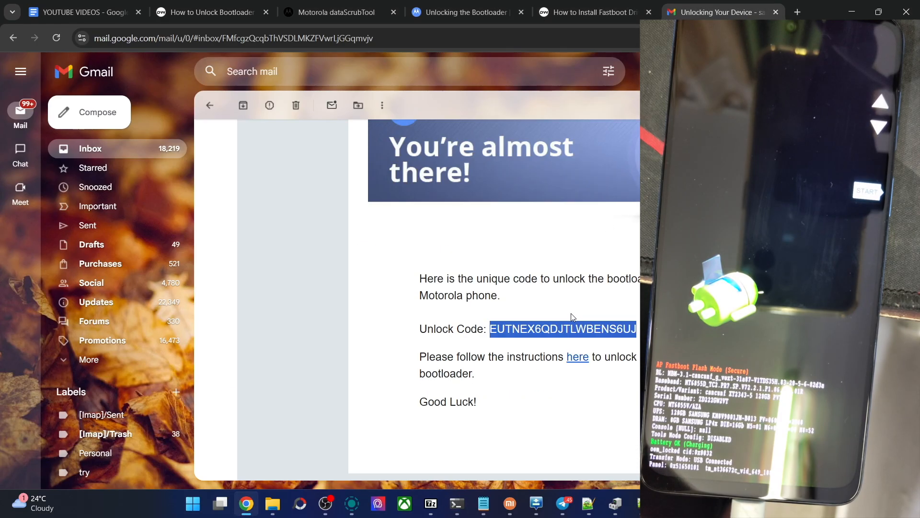
click(463, 12)
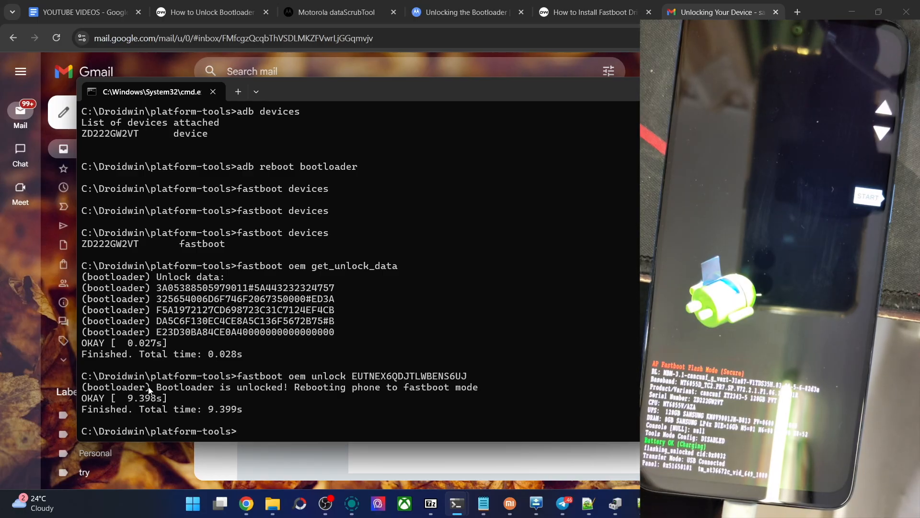
drag(152, 387, 450, 387)
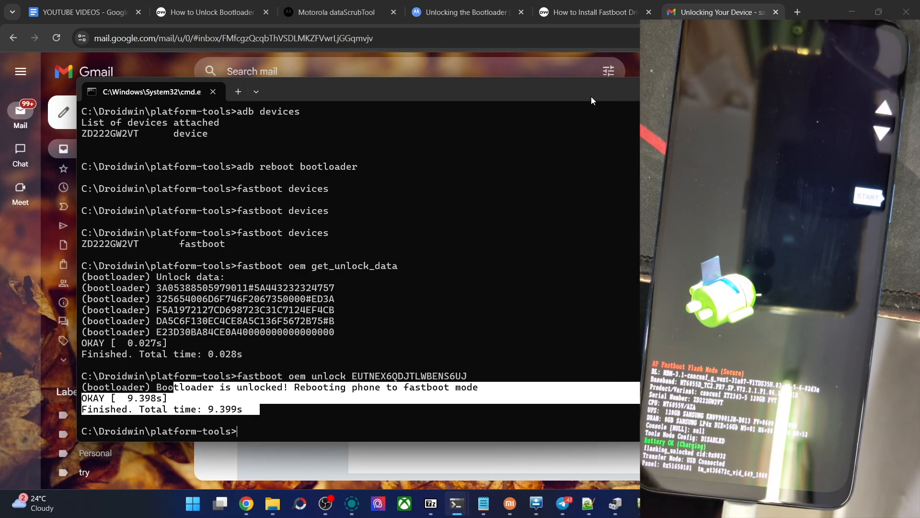
- Search Google for 'check bootloader status unlock droidwin'
click(211, 12)
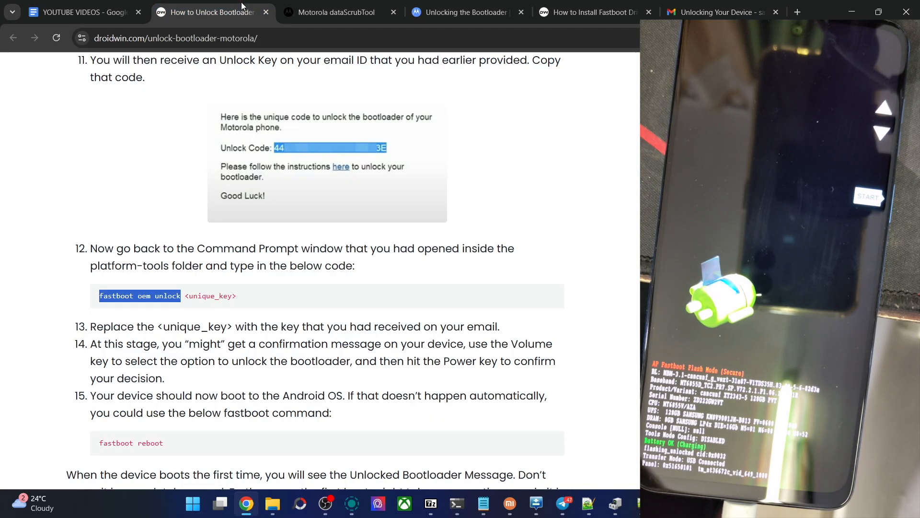
click(596, 13)
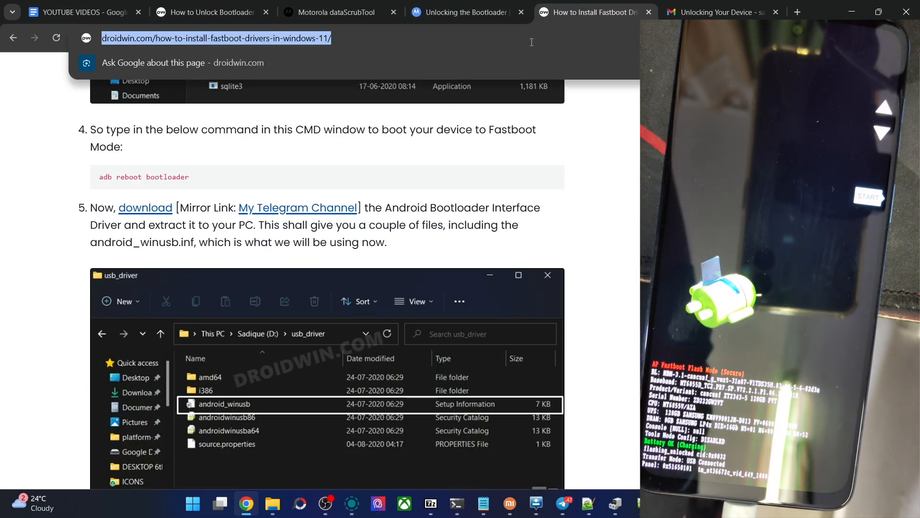
text(check no)
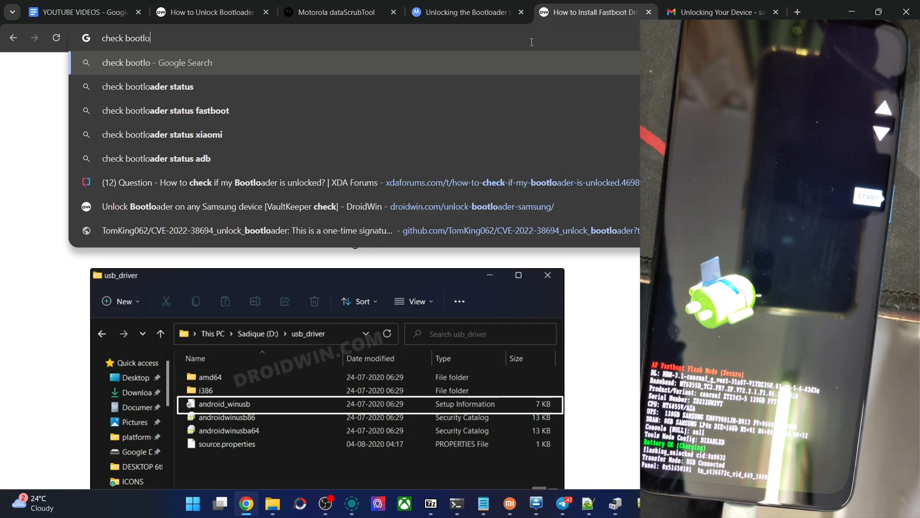
key(Tab)
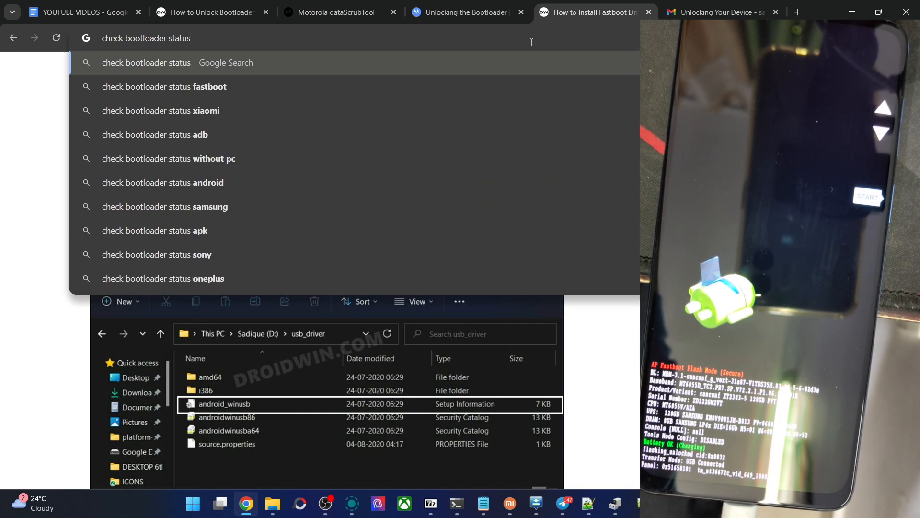
text(unlock droi)
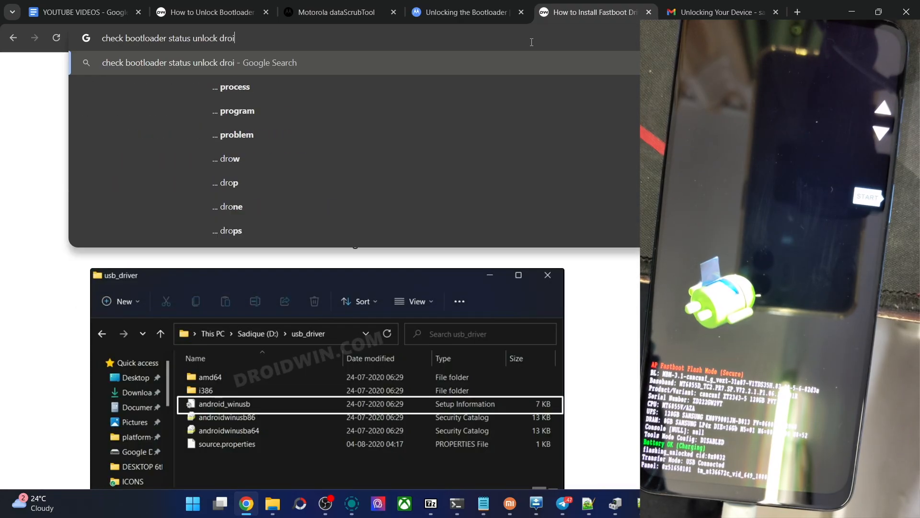
key(Enter)
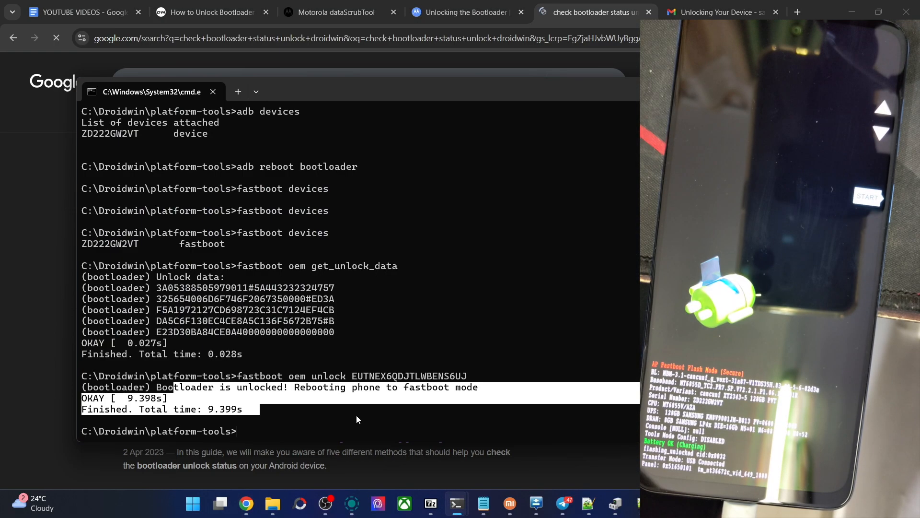
- Open the DroidWin status guide, run fastboot getvar all, and find securestate flashing_unlocked
click(358, 419)
text(f)
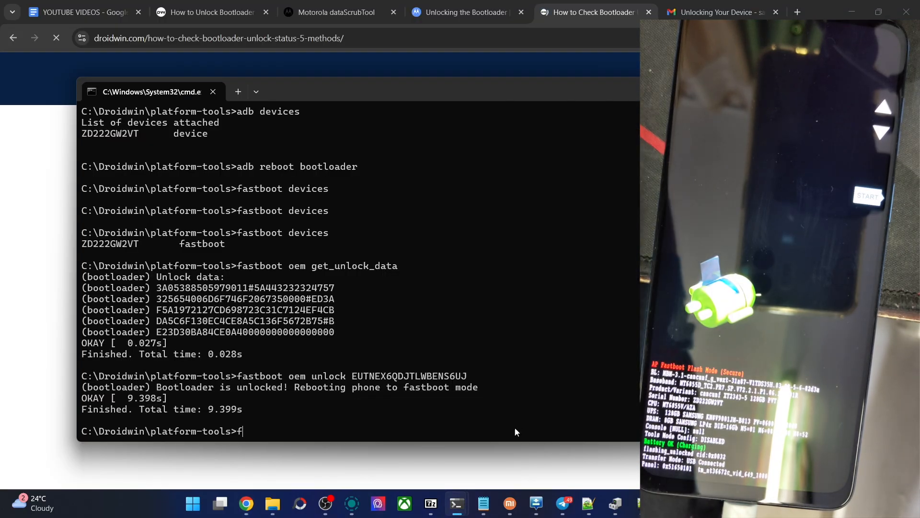
text(astb)
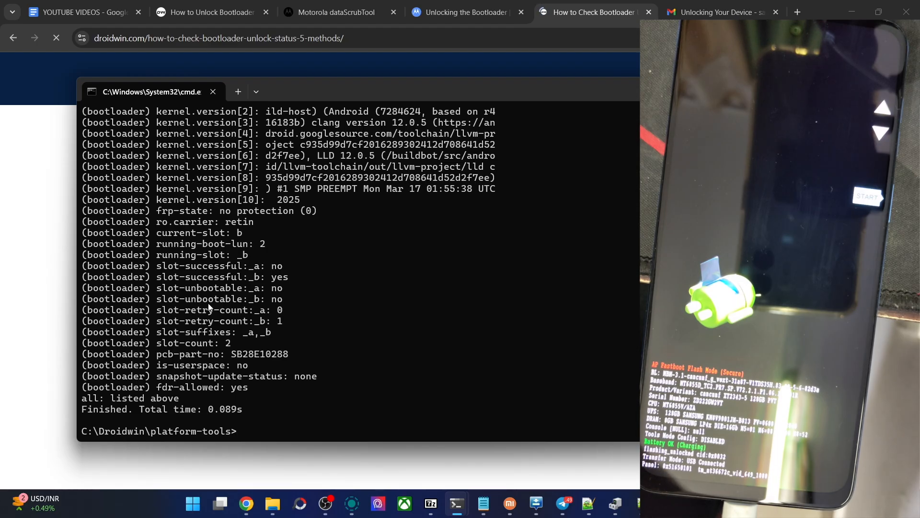
mouse_move(254, 377)
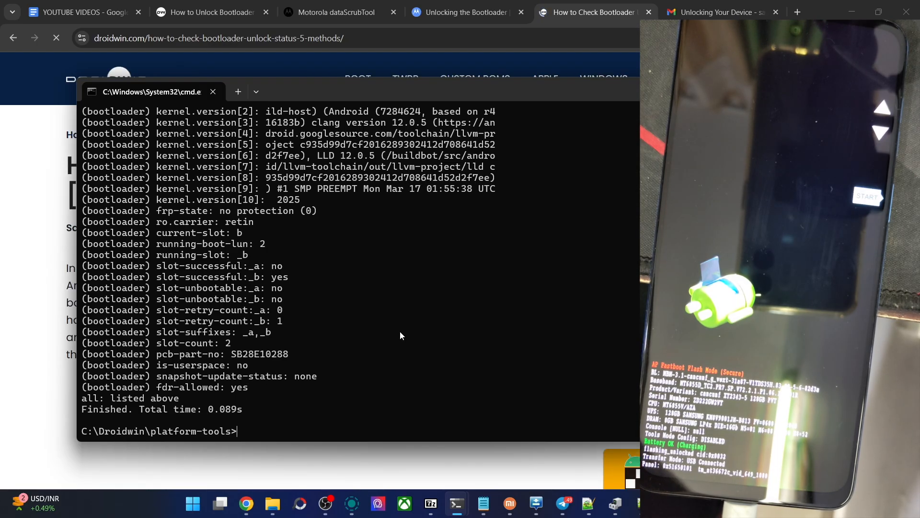
text(fastboot oem unlock EUTNEX6QDJTLWBENS6UJ)
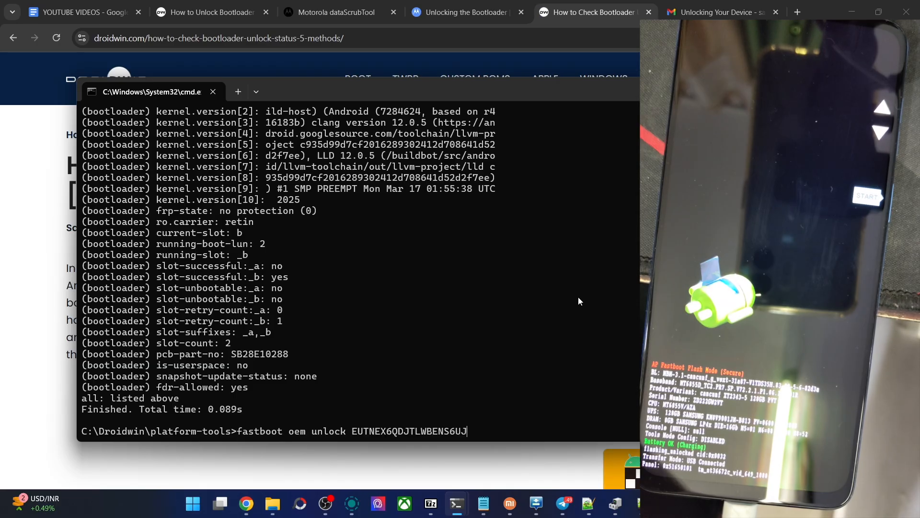
text(fastboot getvar all)
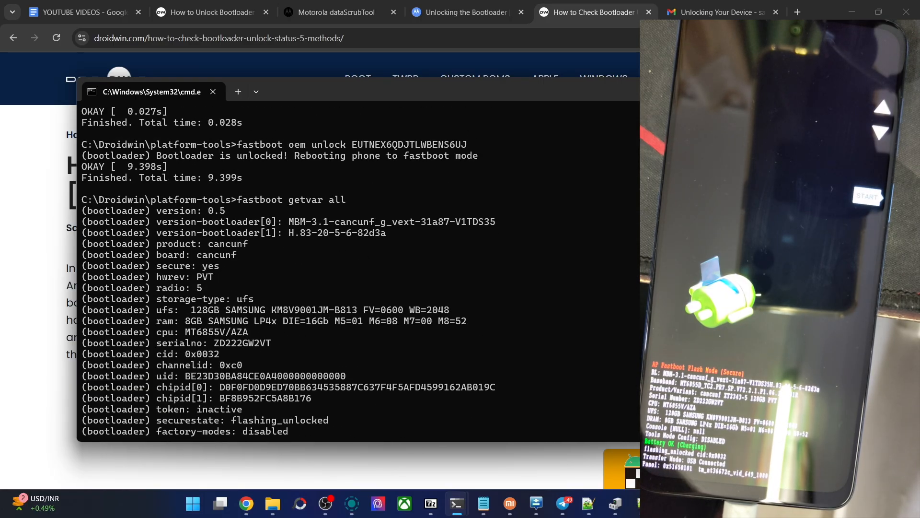
scroll(down, 3)
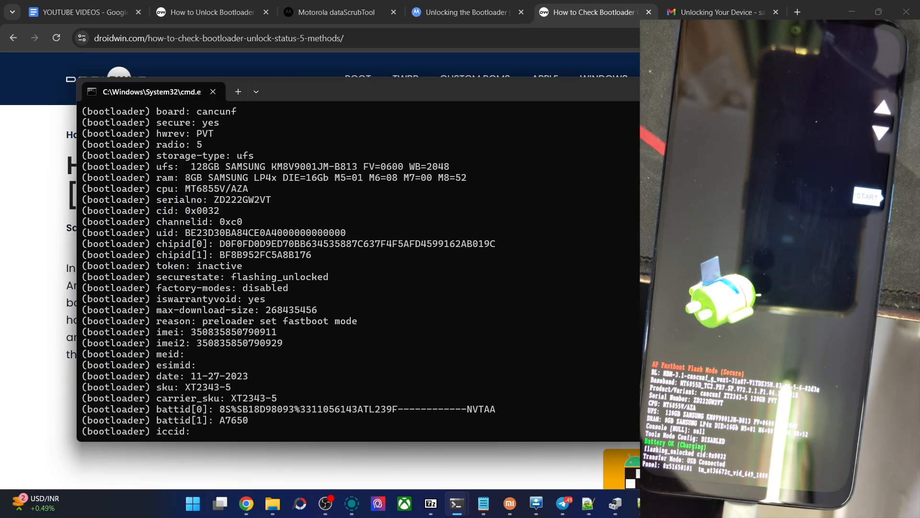
mouse_move(234, 280)
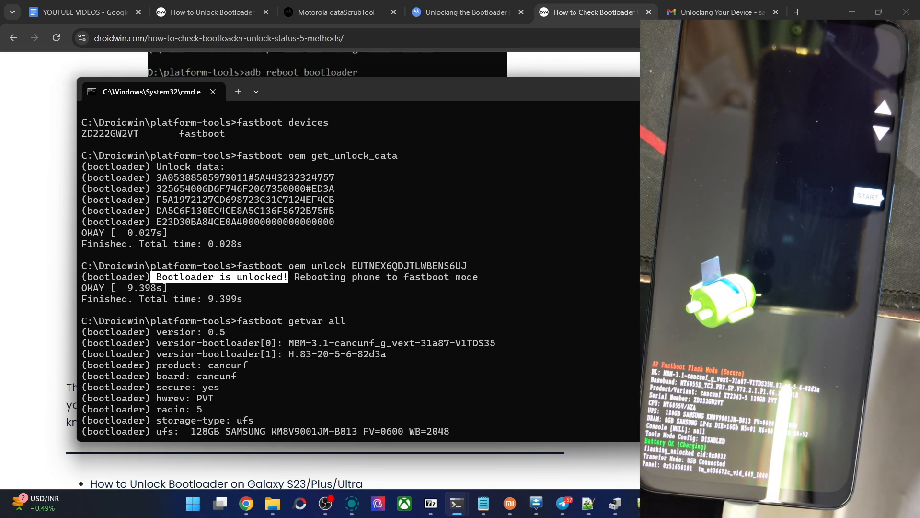
- Run fastboot oem device-info and fastboot getvar unlocked, getting unsupported and not-found results
text(fa)
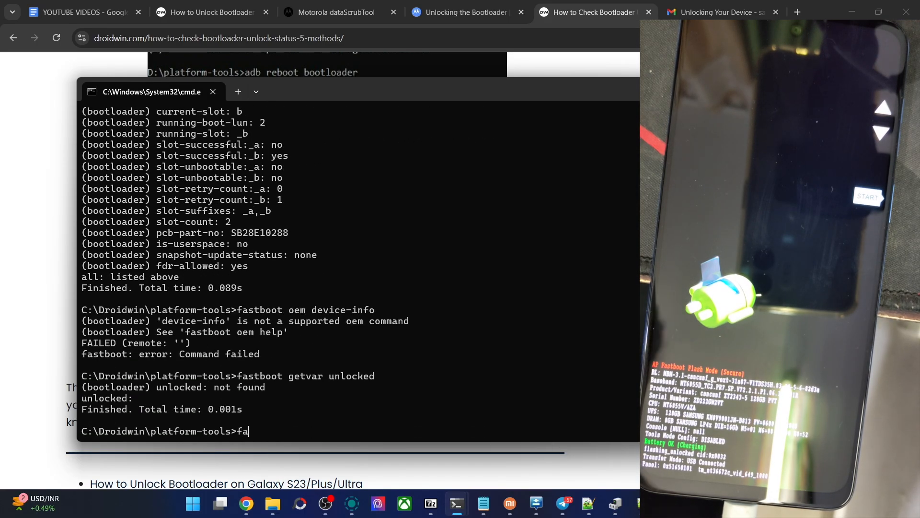
text(stboot reboot)
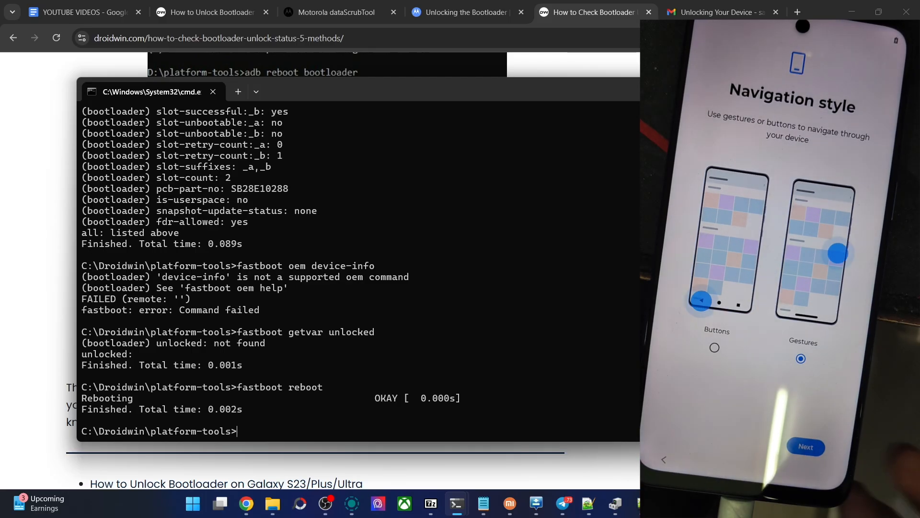
- Advance the phone's setup past Navigation style to the Theme step with Light selected
click(805, 448)
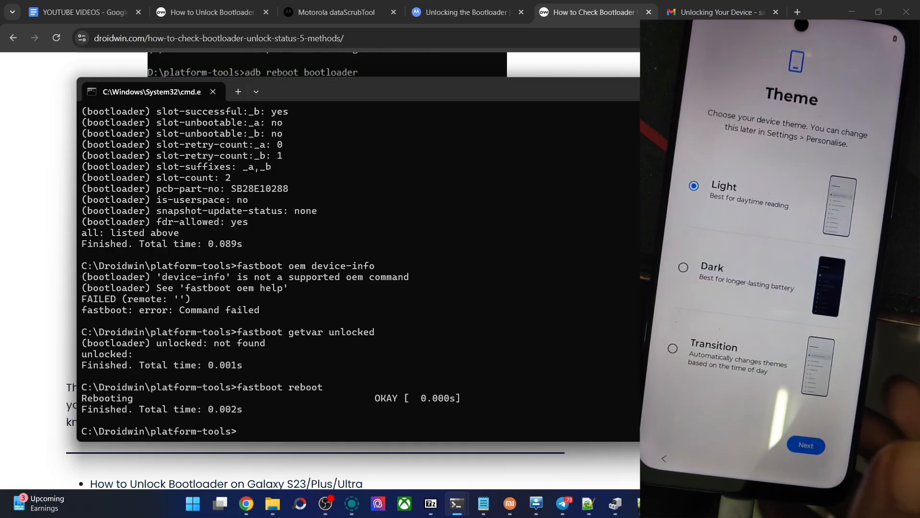